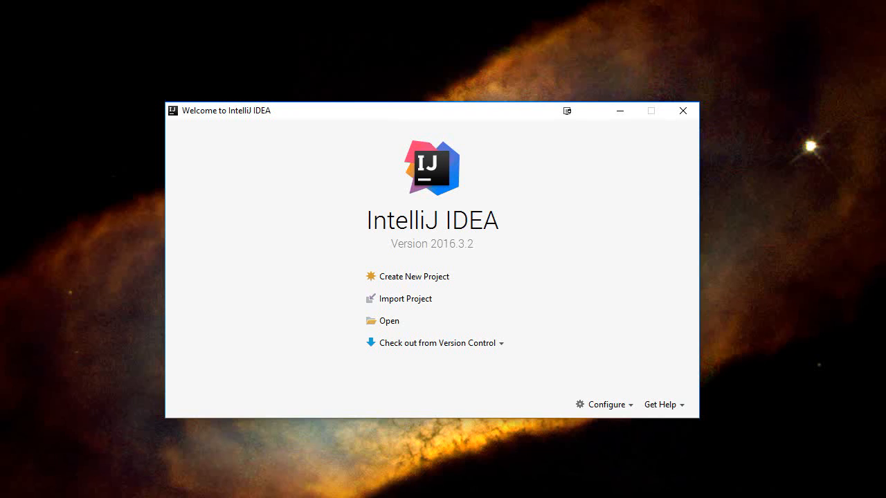
mouse_move(307, 167)
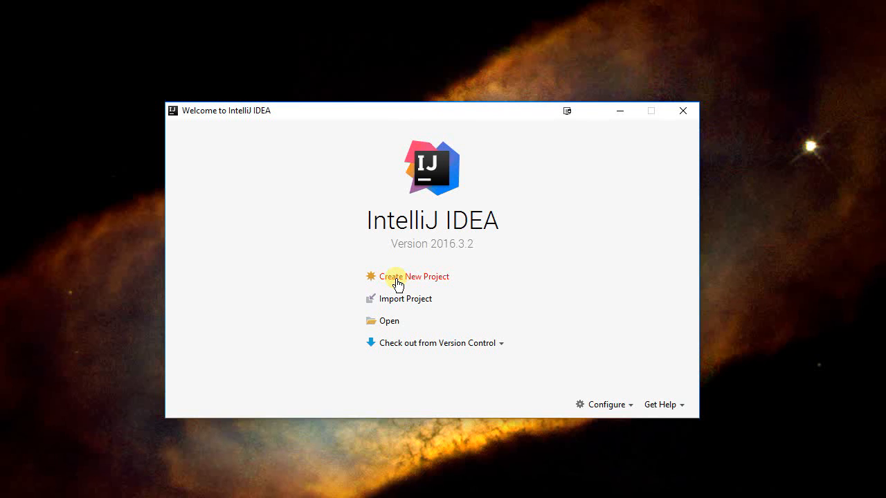
- Create a plain Java project named DemoFromCommandLine with the New Project wizard
click(413, 276)
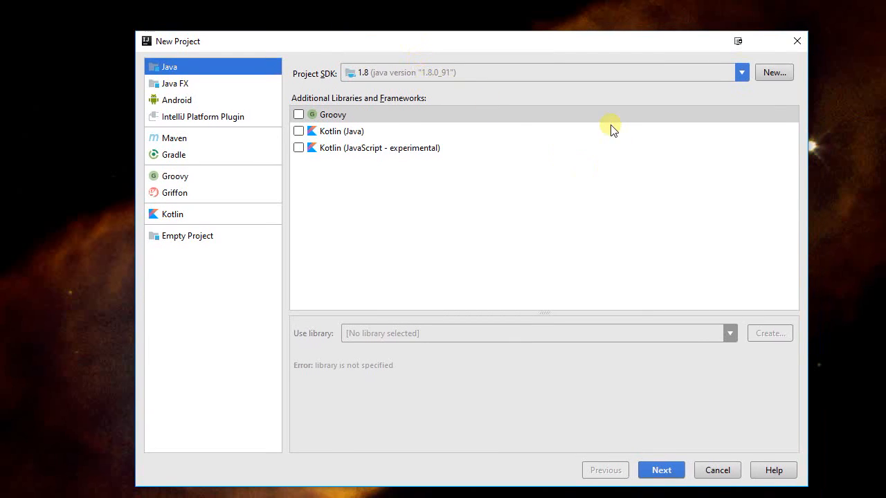
mouse_move(400, 136)
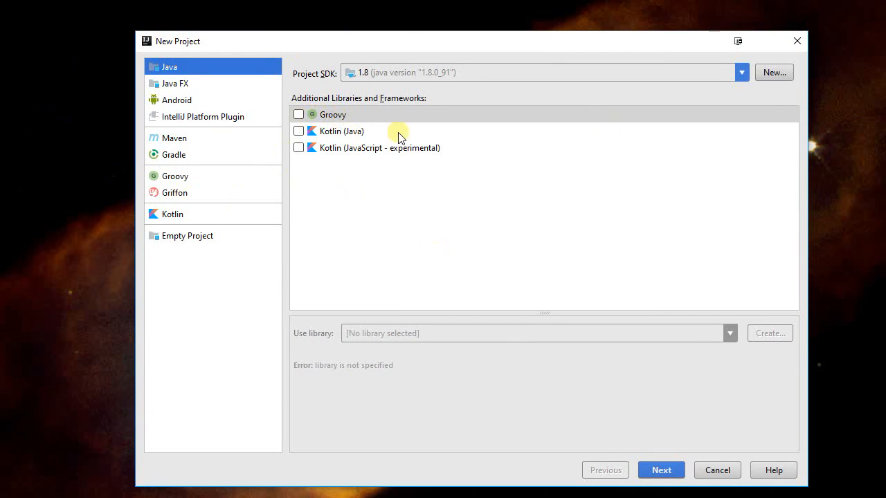
click(660, 470)
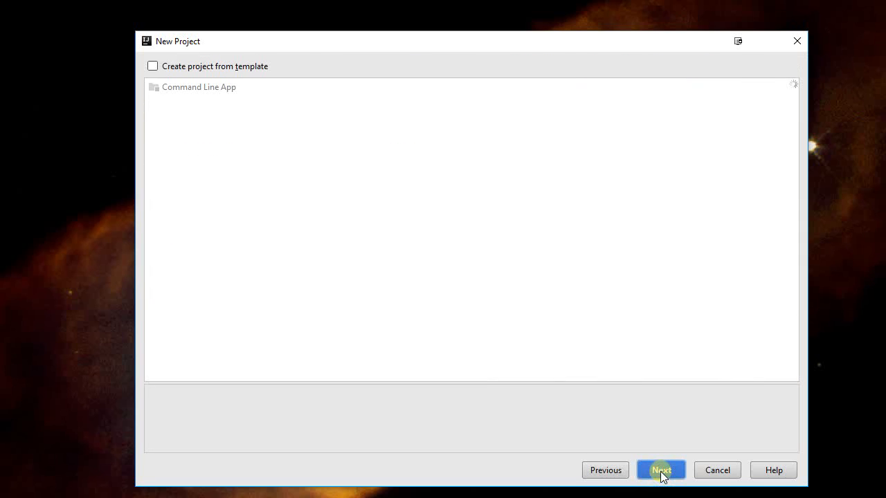
click(660, 470)
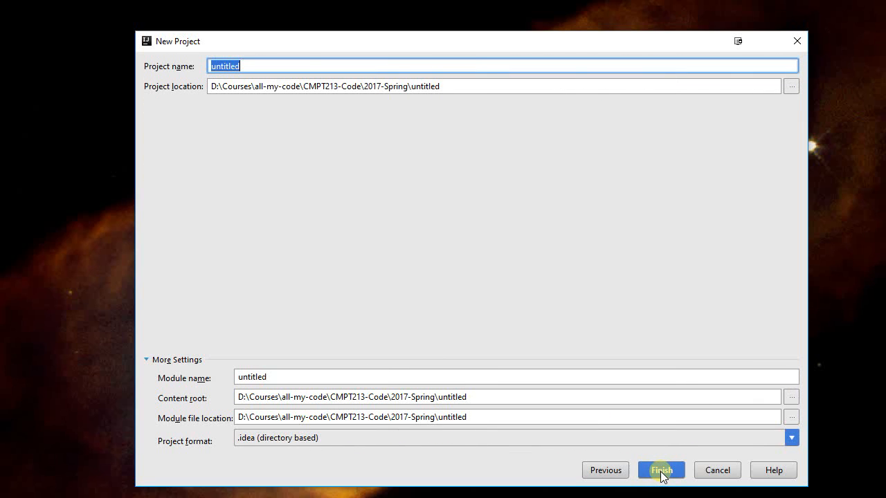
text(Demo)
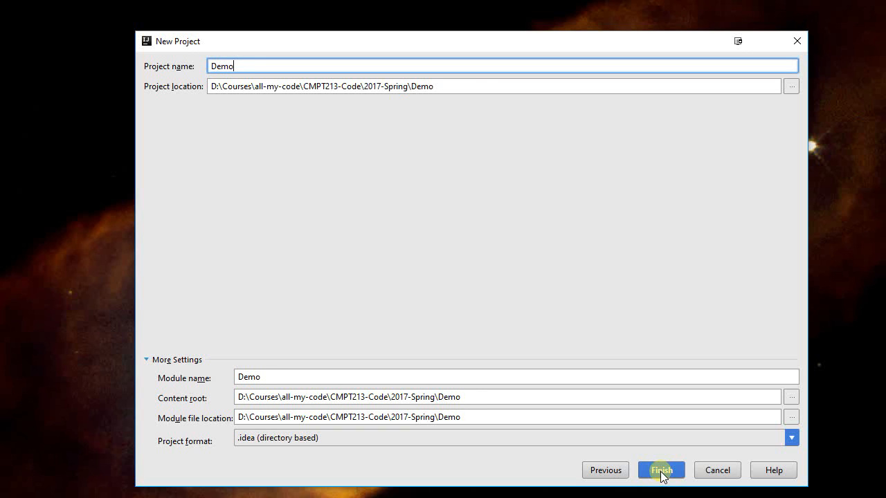
text(FromCommandLine)
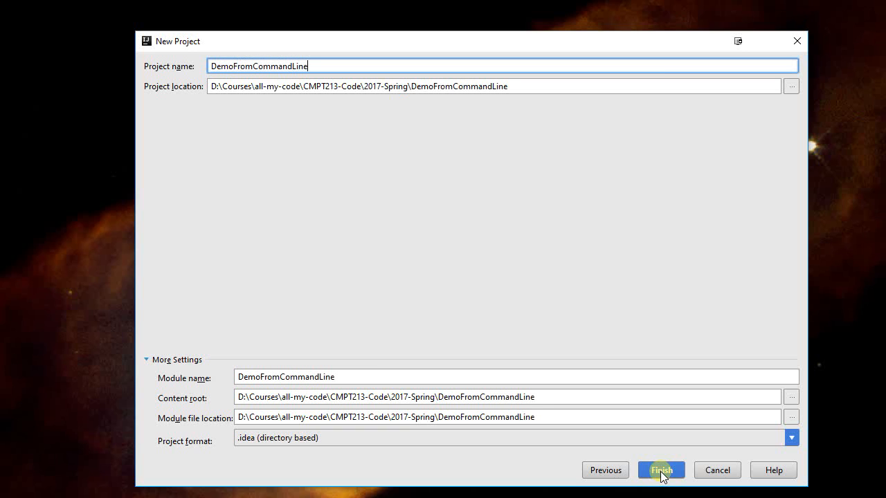
mouse_move(413, 465)
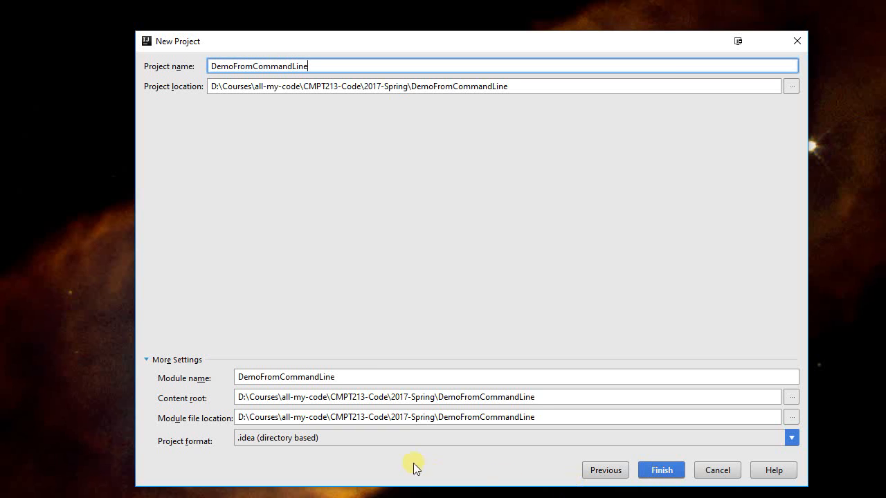
mouse_move(547, 243)
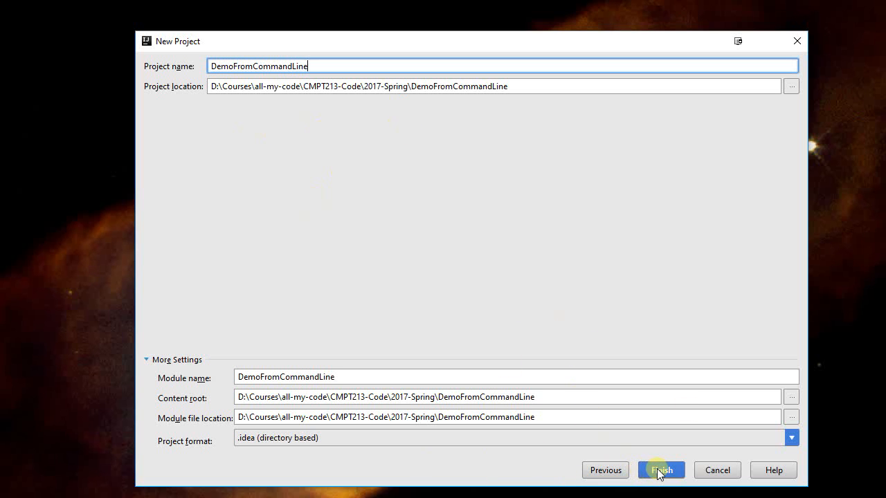
click(659, 470)
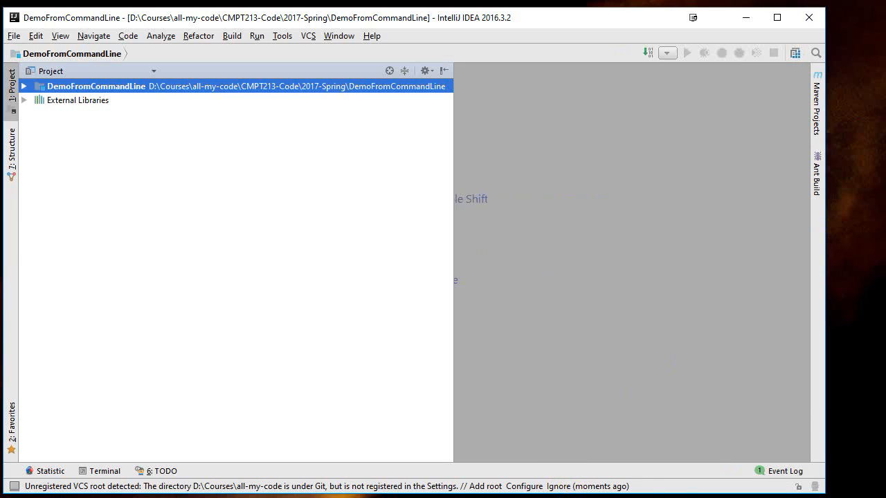
- Check the Event Log, then expand DemoFromCommandLine to show .idea, src and the module file
click(782, 470)
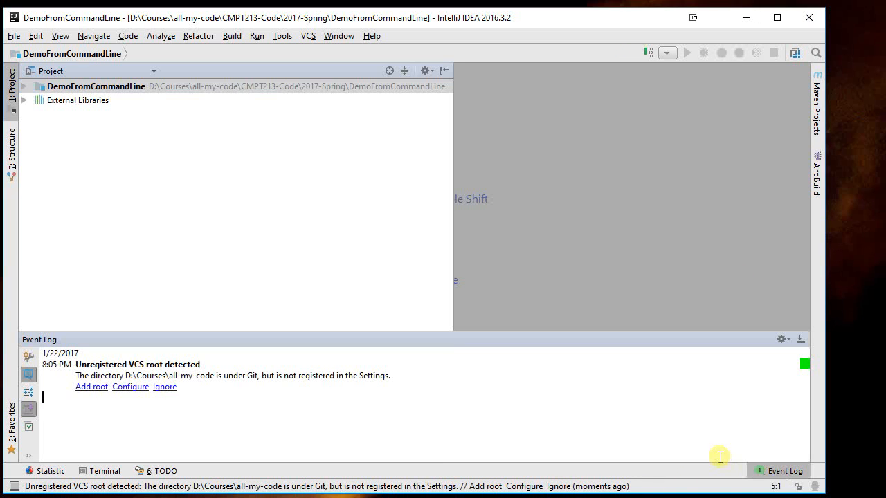
mouse_move(162, 364)
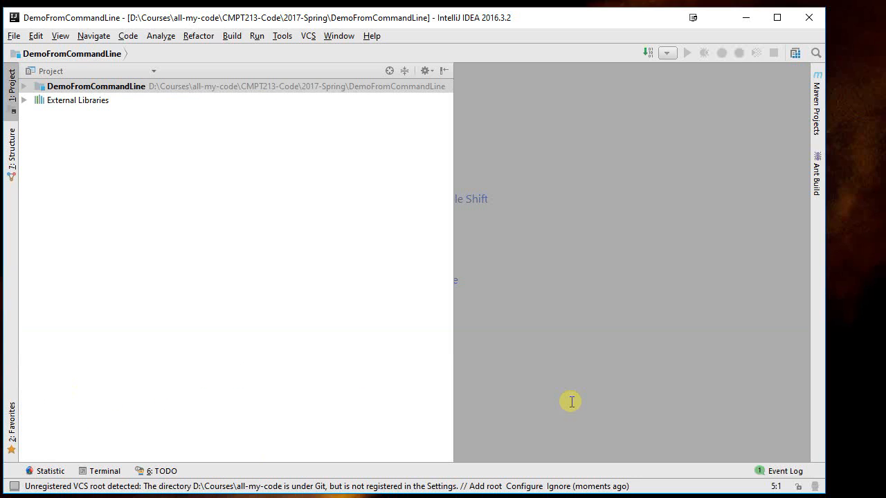
mouse_move(334, 246)
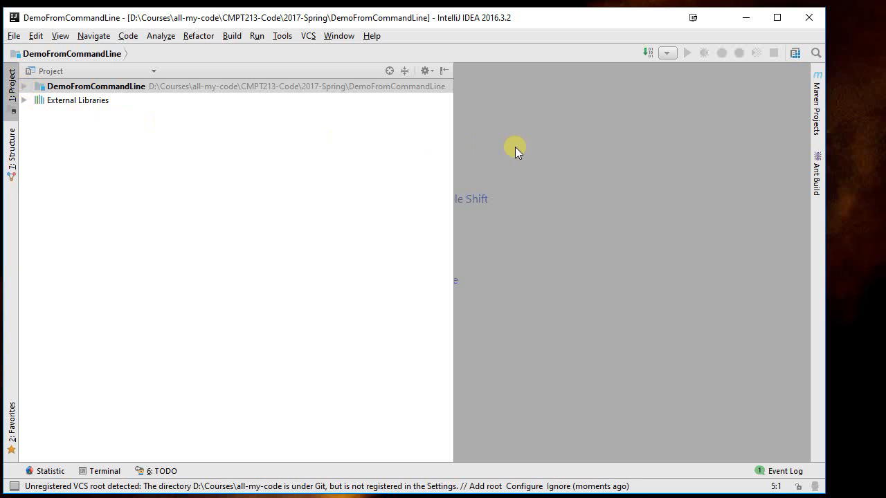
mouse_move(460, 153)
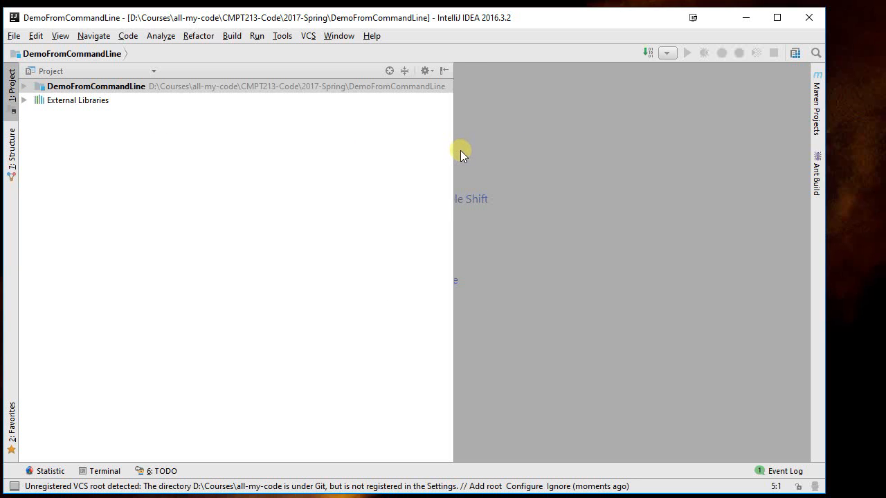
click(95, 86)
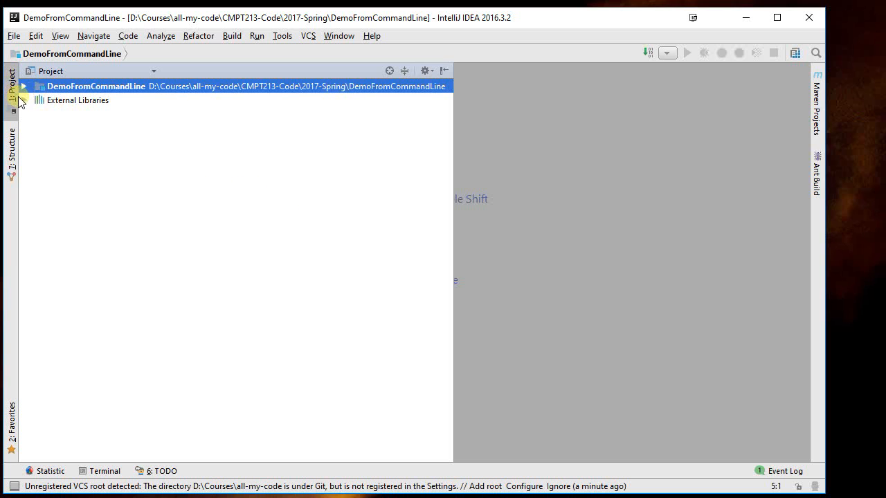
click(24, 86)
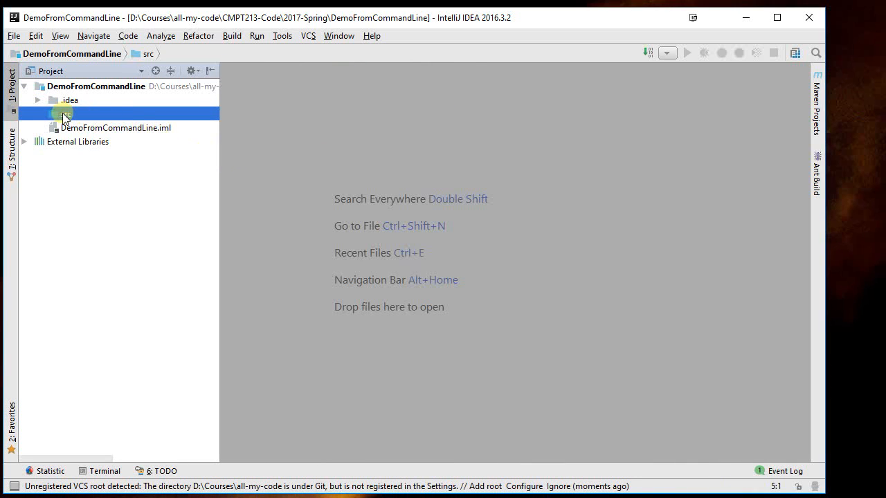
- Add a Java class named DemoArgs under the src folder
right_click(62, 114)
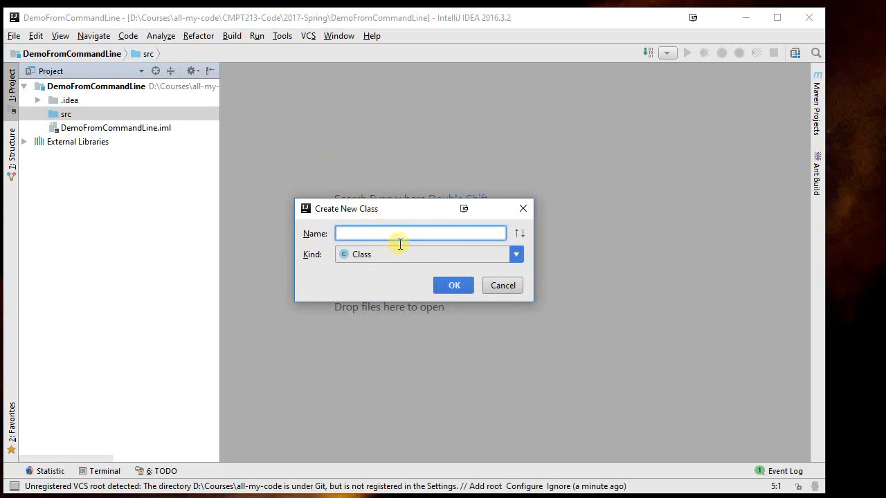
text(DemoArgs)
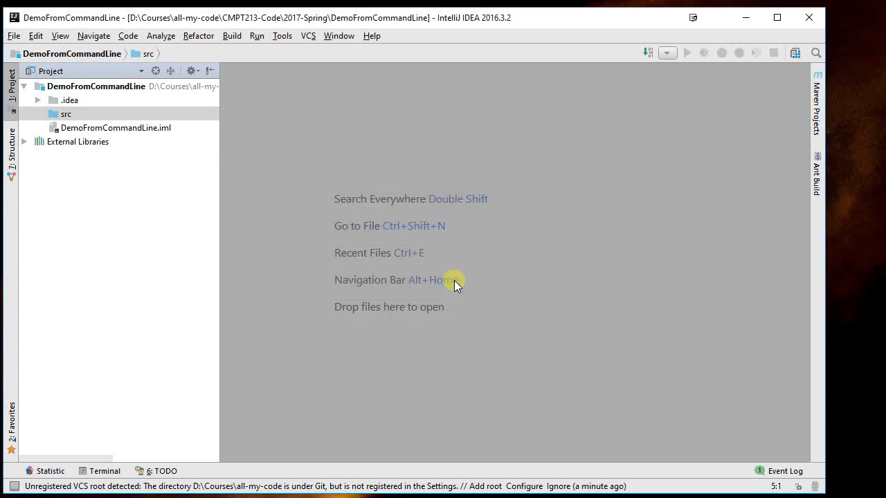
double_click(105, 127)
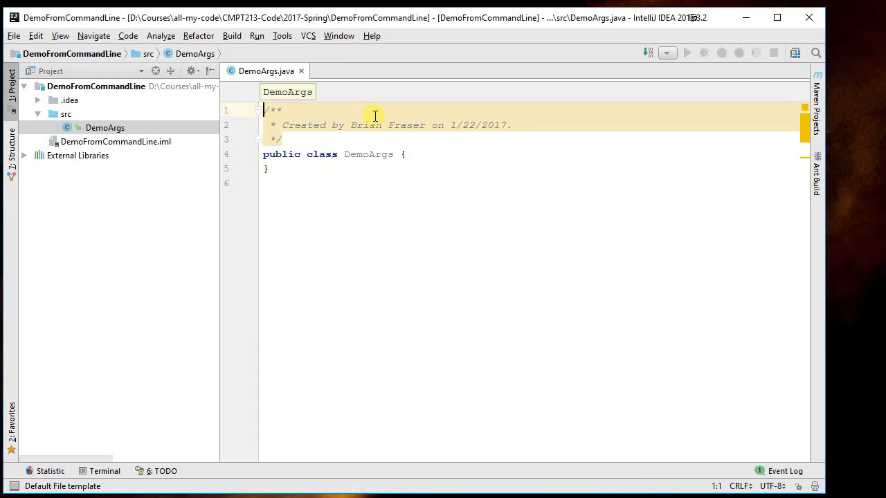
- Declare 'package ca.demo.terminal;' at the top of DemoArgs.java
text(package)
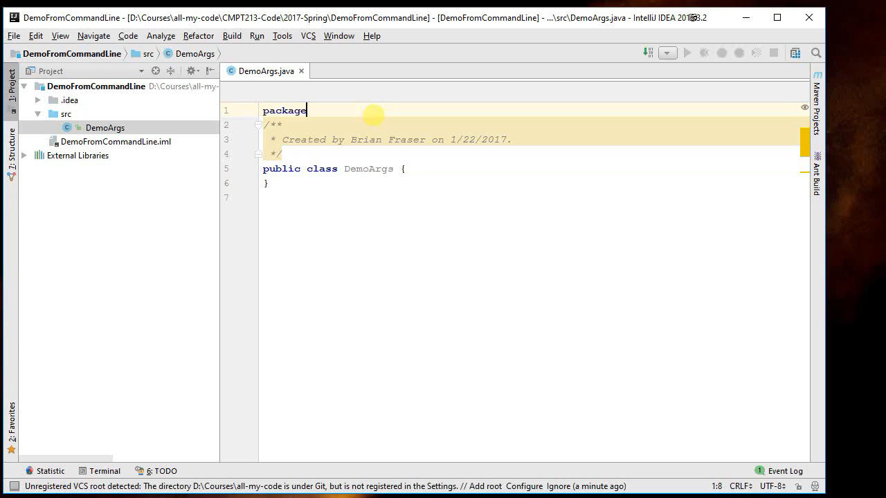
text(ca.)
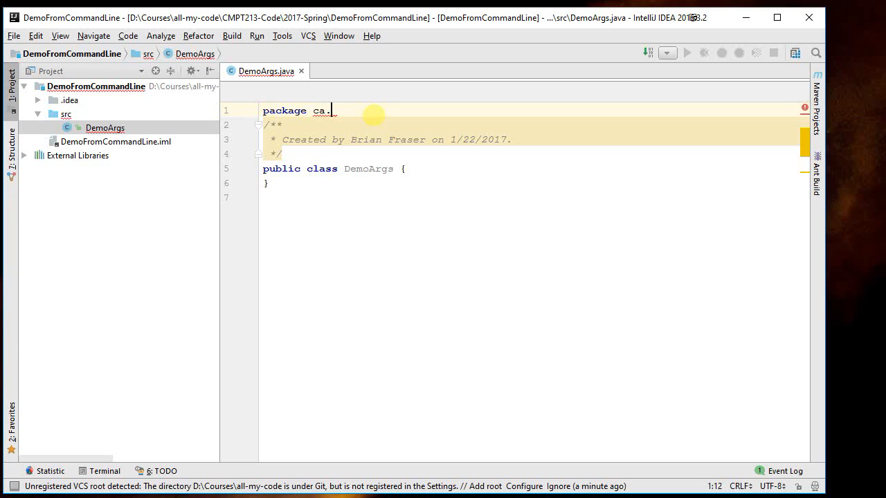
text(demo.)
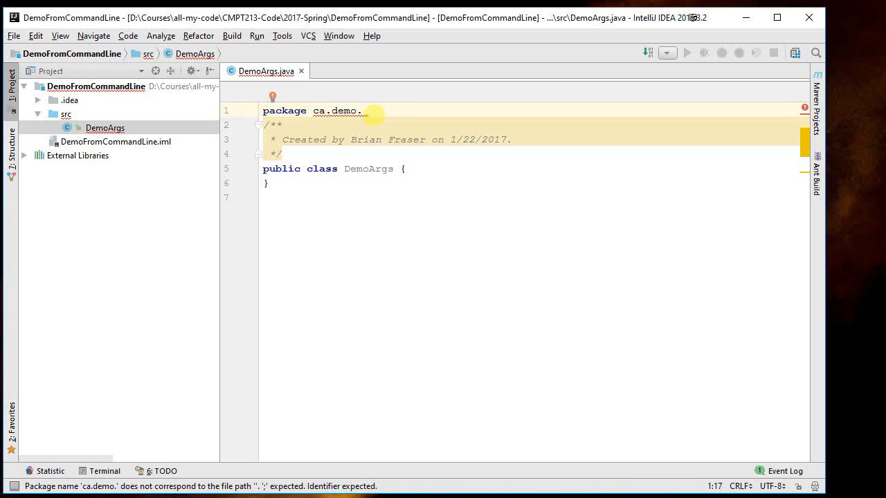
text(terminal;)
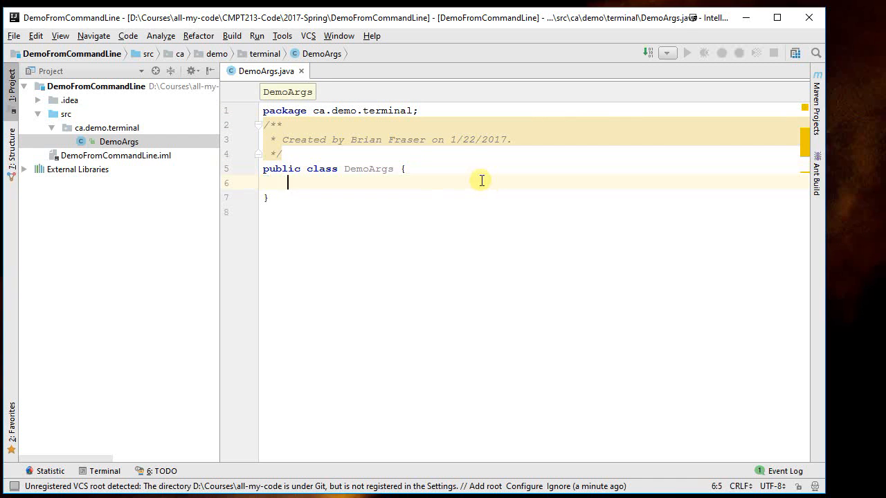
- Write the 'public static ... main(String[] args)' method signature in DemoArgs
text(public static void main()
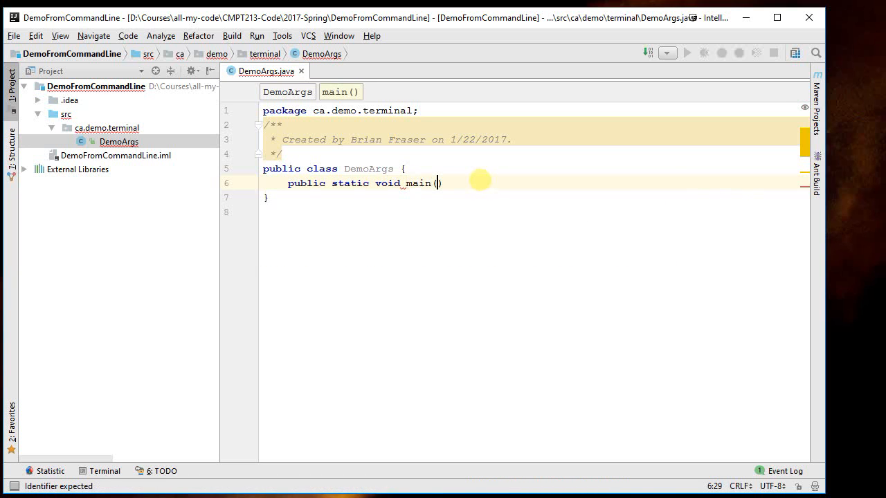
text(String)
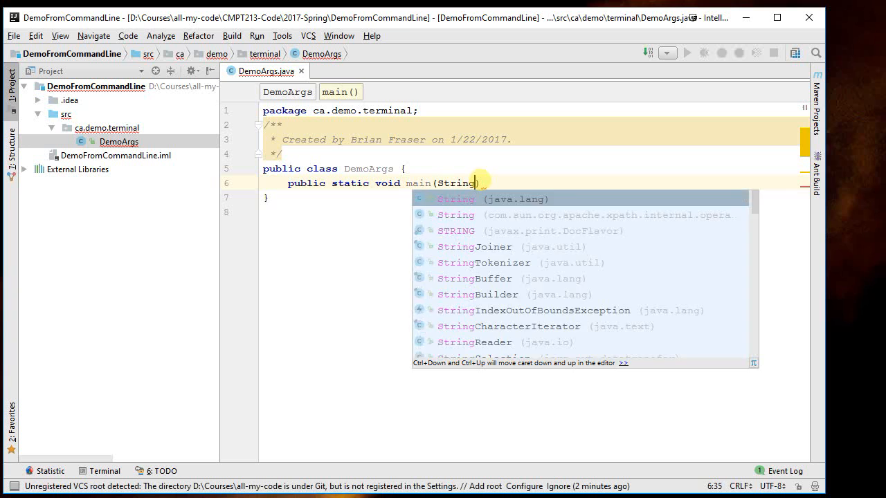
text([] args)
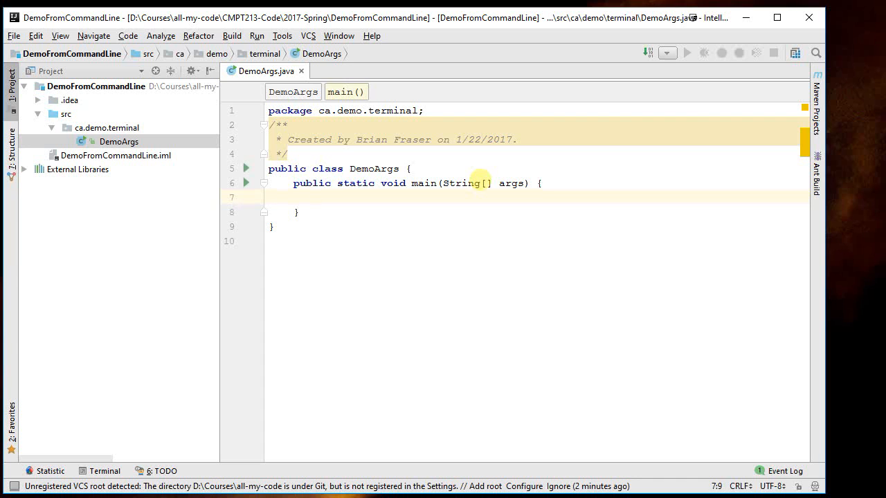
- Add System.out.println("Welcome to my argument lister."); inside main
text(System.)
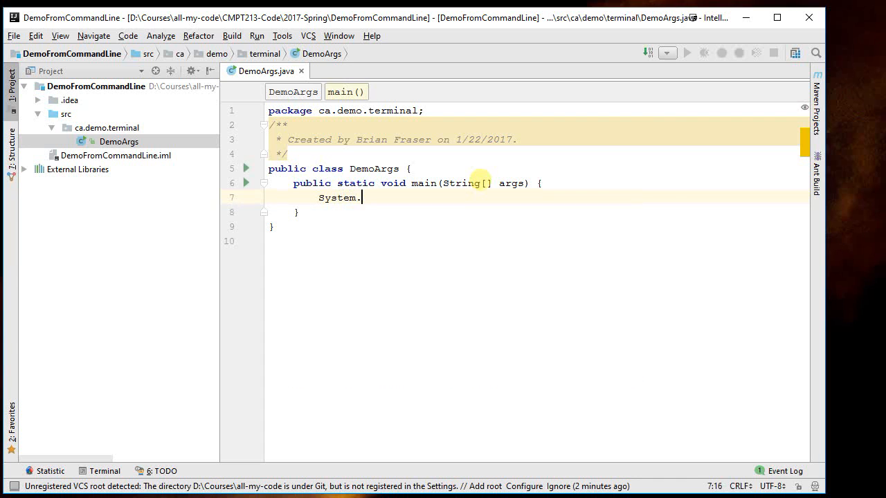
text(out.)
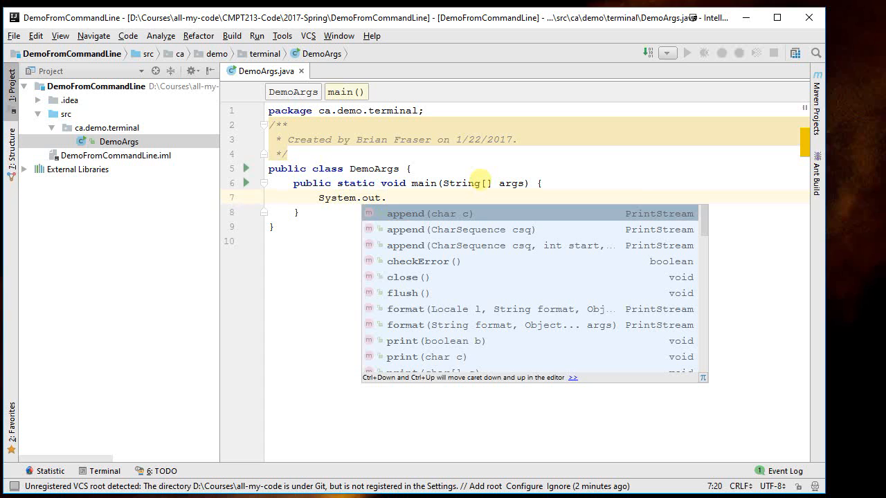
text(println)
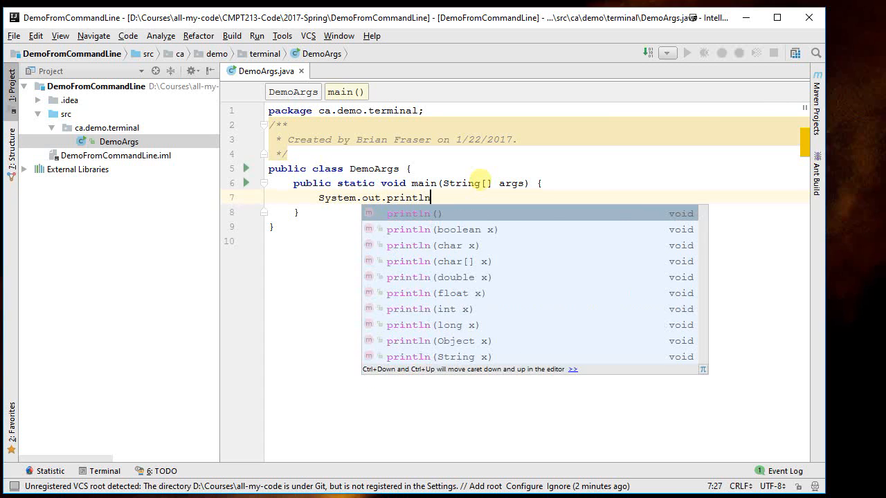
text((""))
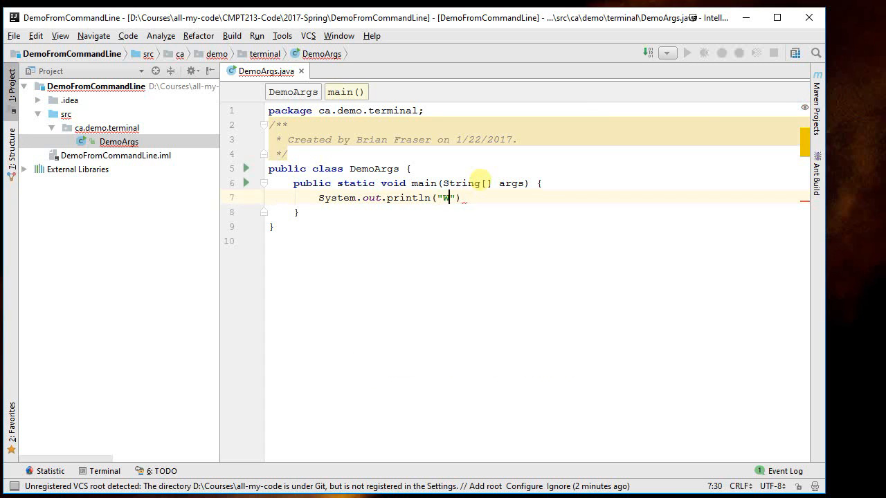
text(elcome to my argu)
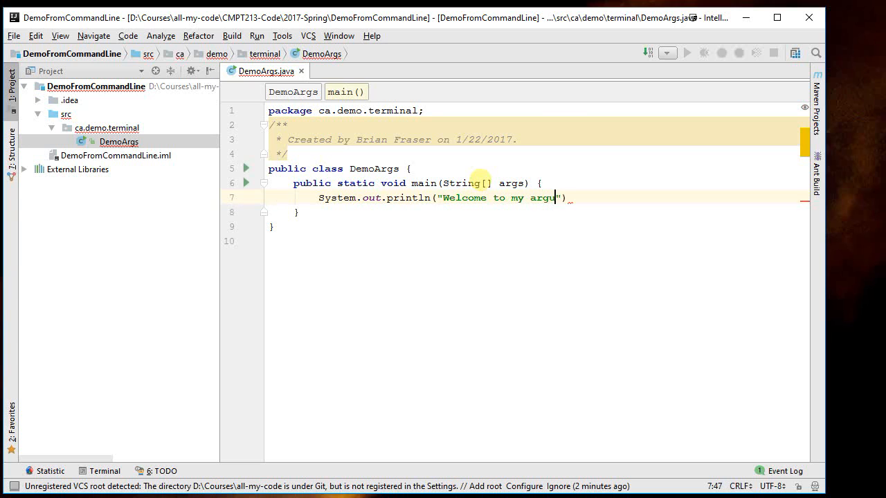
text(ment lister)
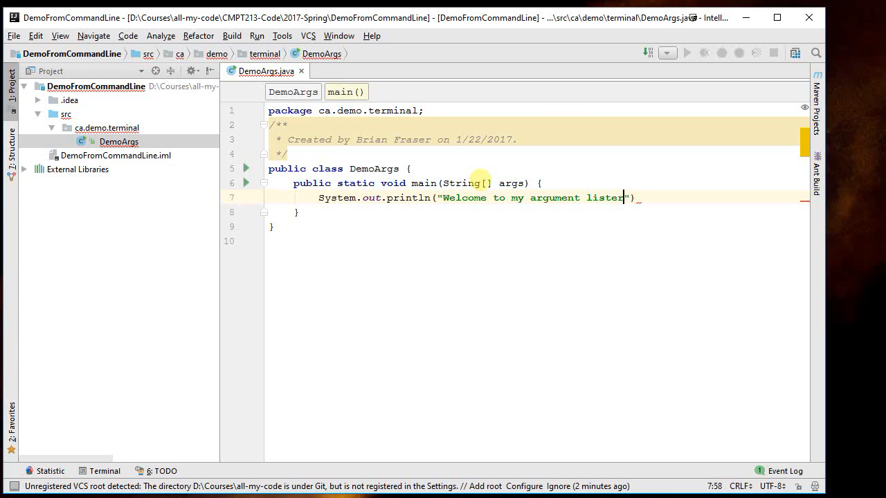
text(.");)
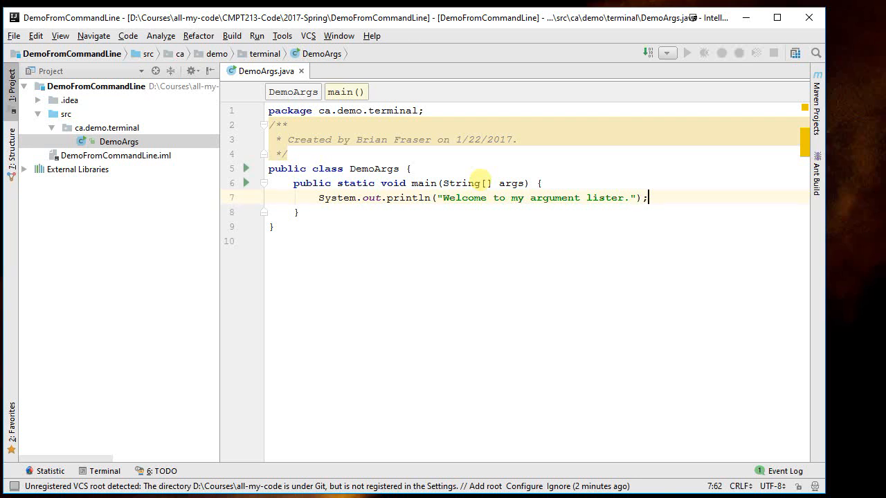
- Run DemoArgs from the Run menu, printing the welcome message with exit code 0
click(256, 35)
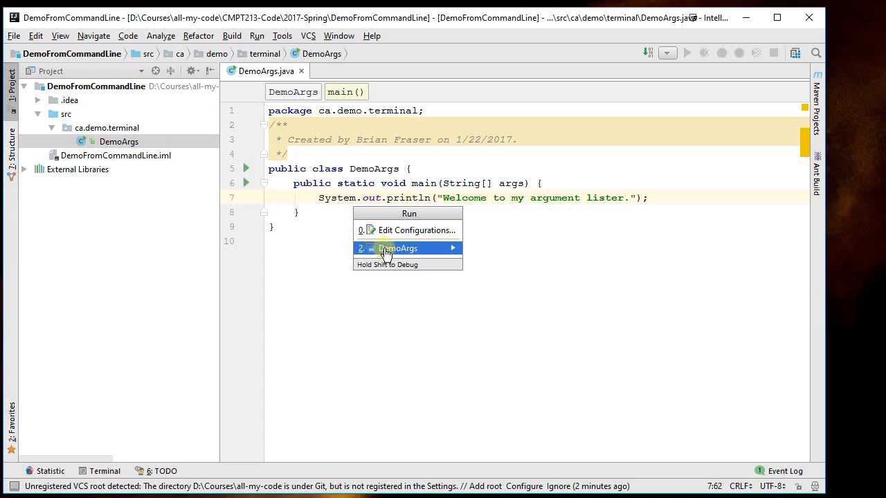
click(397, 248)
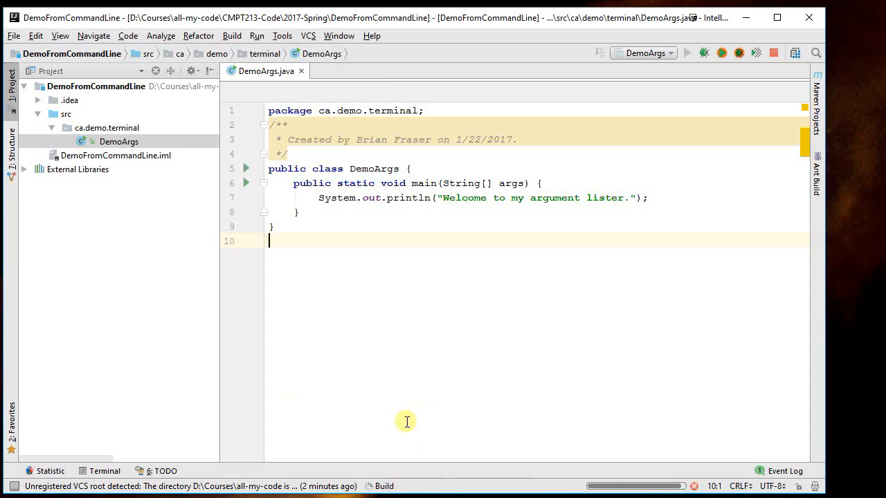
click(686, 52)
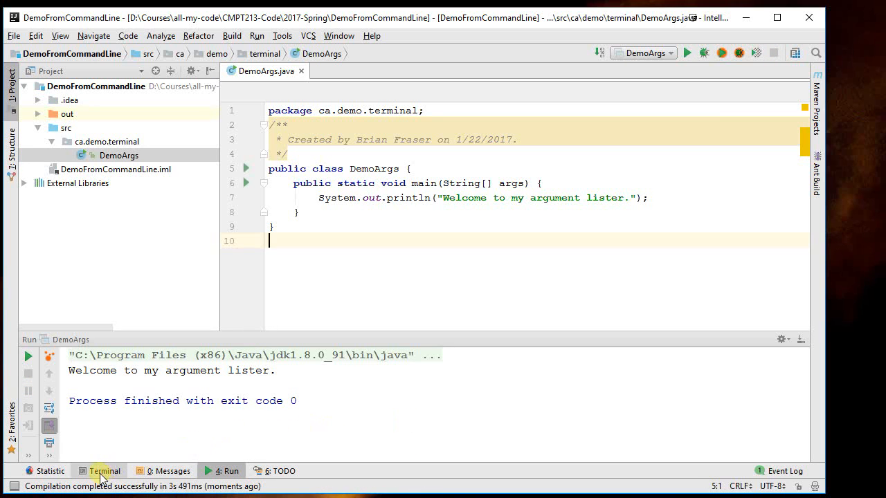
- Open the built-in terminal and list the project folder with dir and ls
click(99, 470)
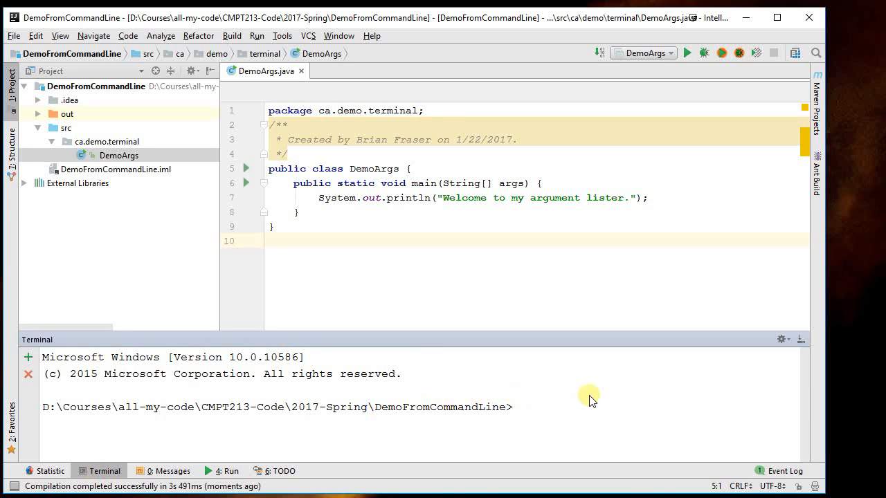
mouse_move(571, 404)
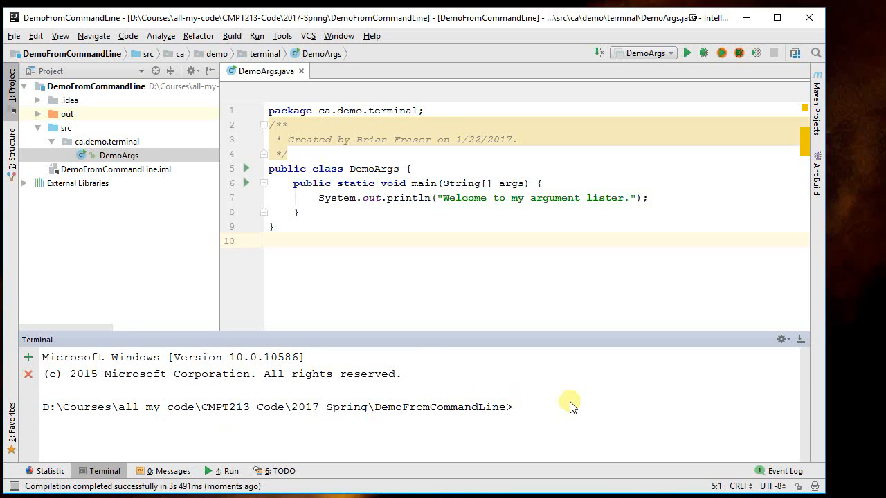
mouse_move(400, 397)
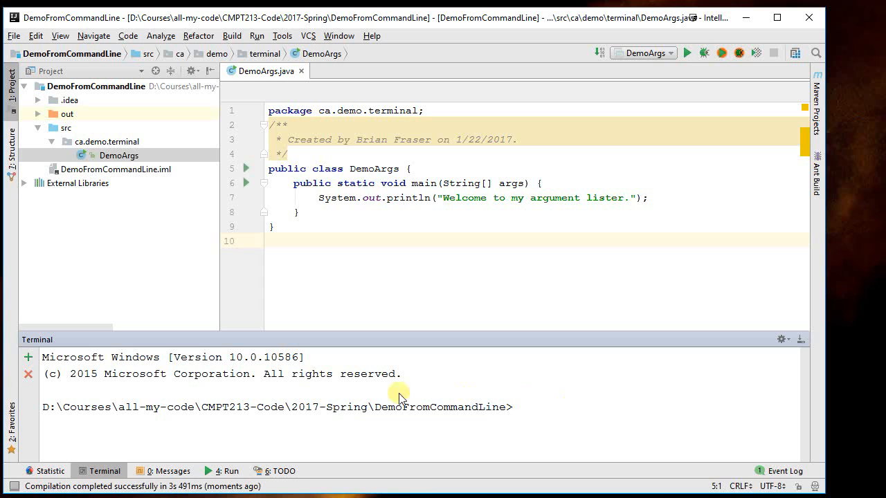
text(dir)
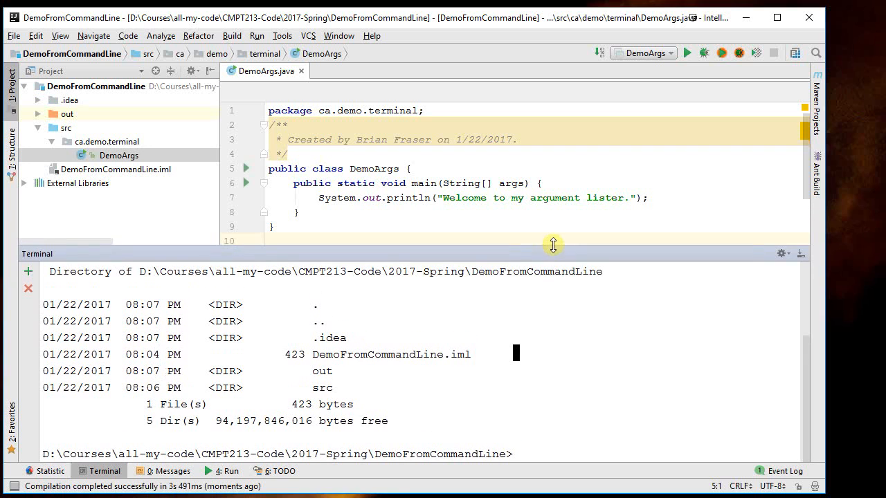
text(ls)
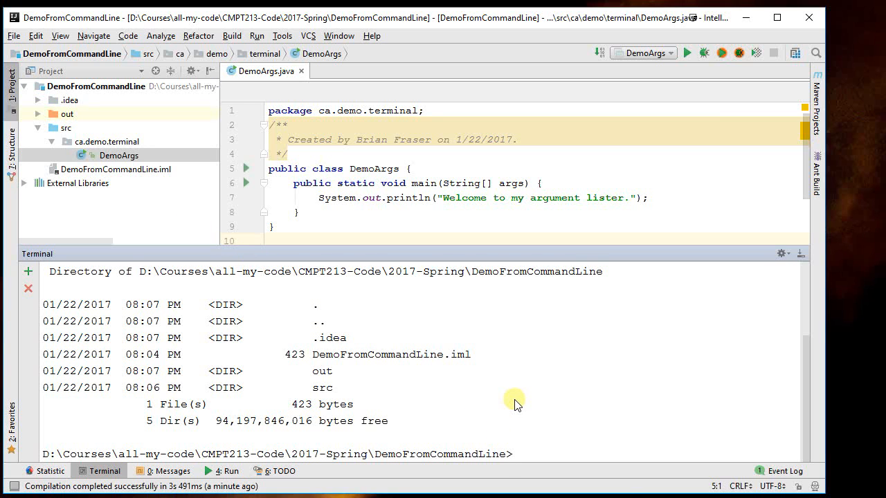
- In the terminal, cd into out, list it, and cd into production
text(cd out)
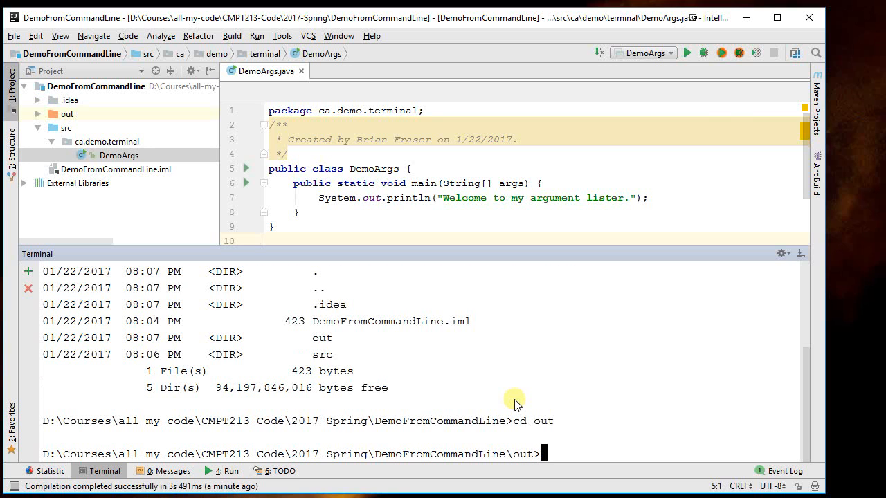
text(dir)
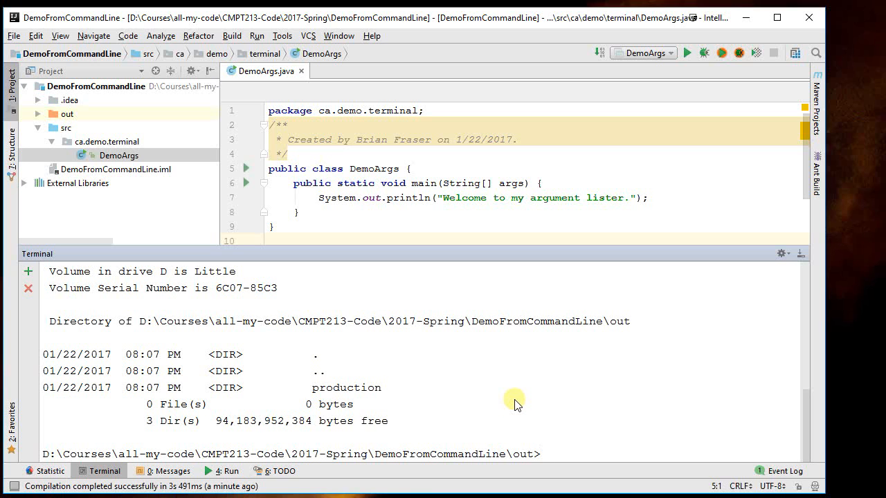
text(cd production)
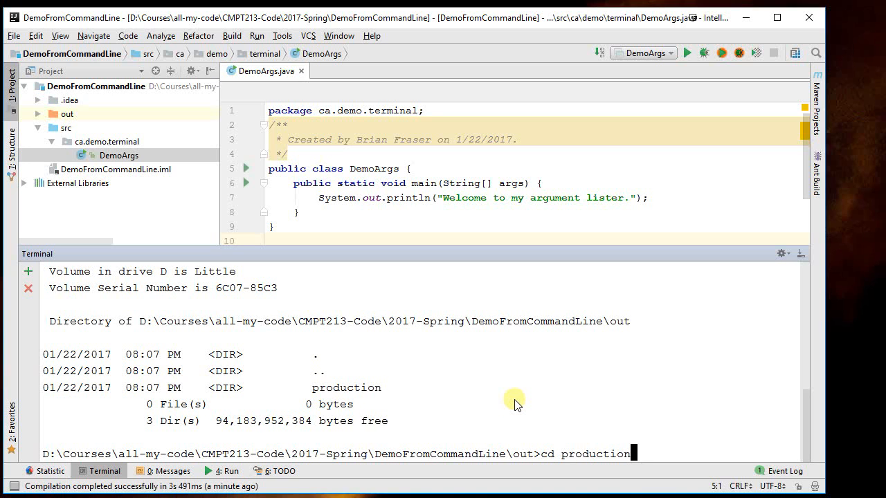
key(enter)
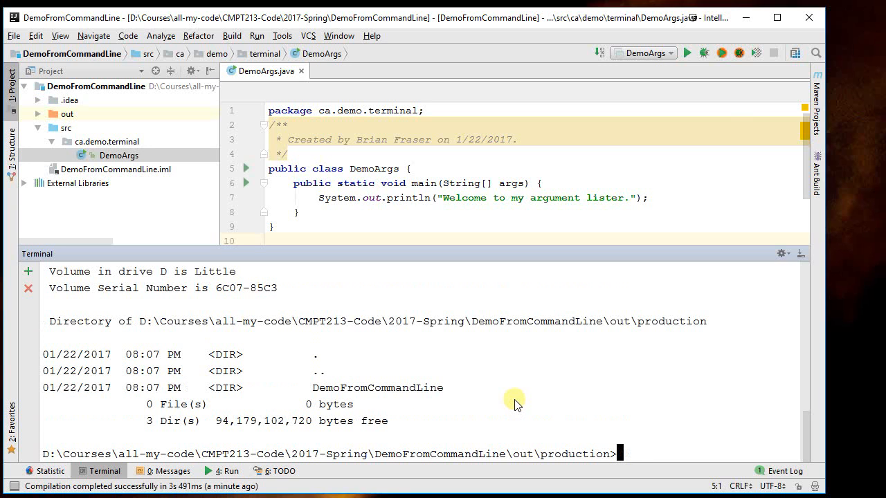
- Enter DemoFromCommandLine and match the ca and demo folders to the package declaration
text(cd)
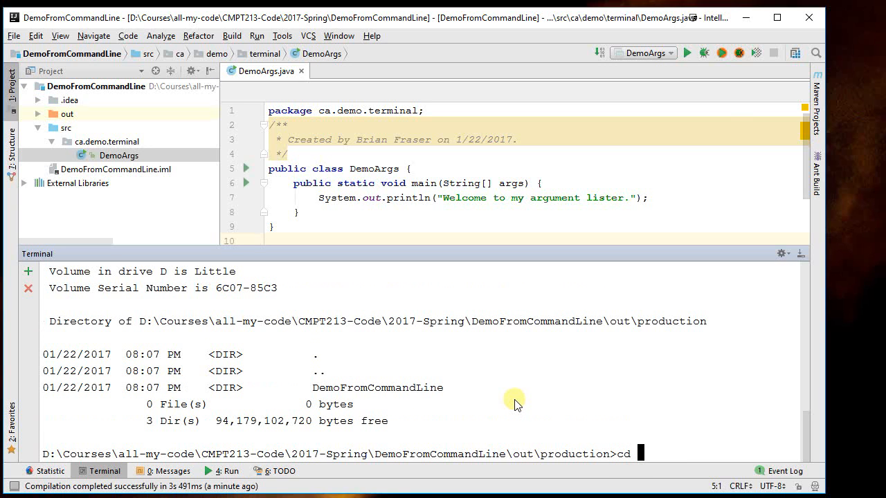
text(DemoFromCommandLine)
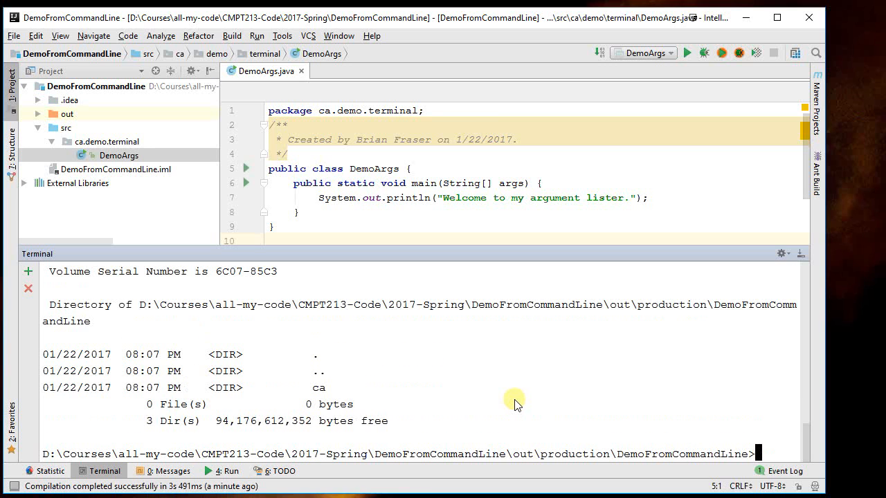
mouse_move(280, 388)
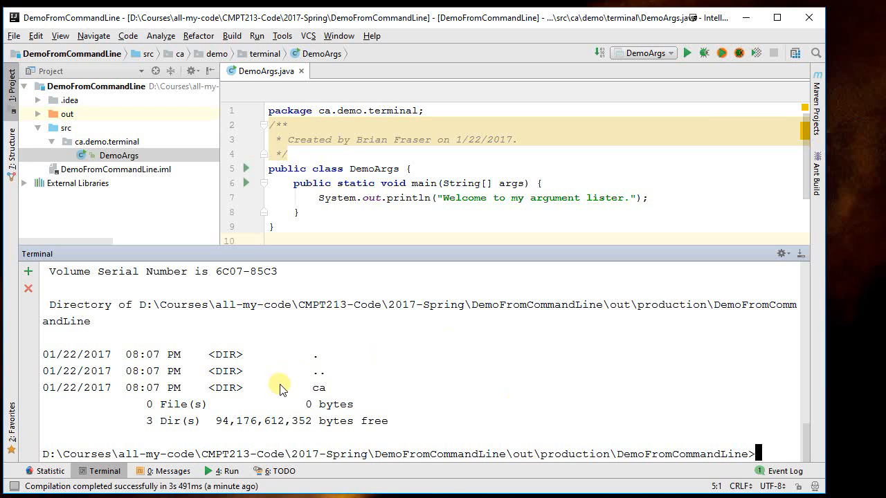
double_click(318, 388)
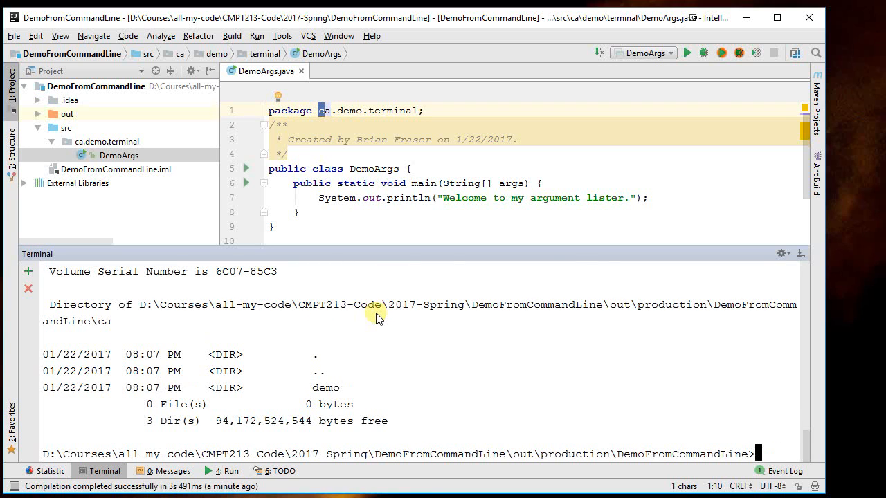
double_click(325, 388)
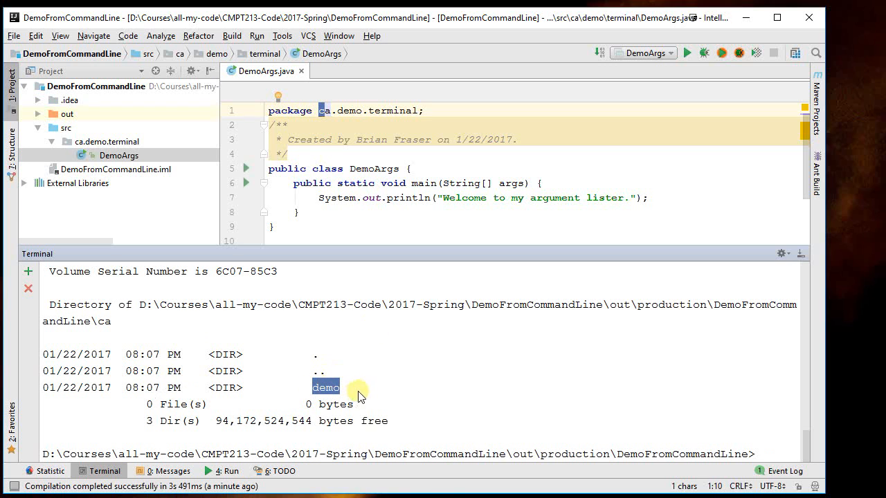
mouse_move(405, 259)
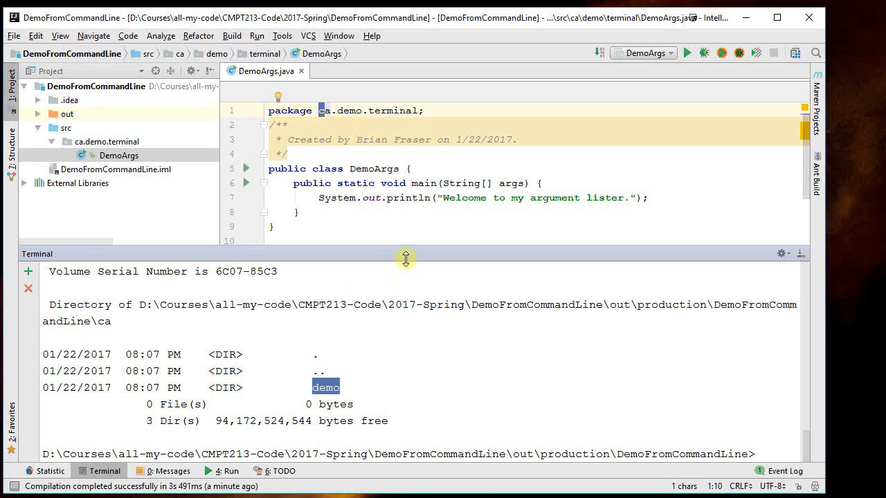
mouse_move(394, 381)
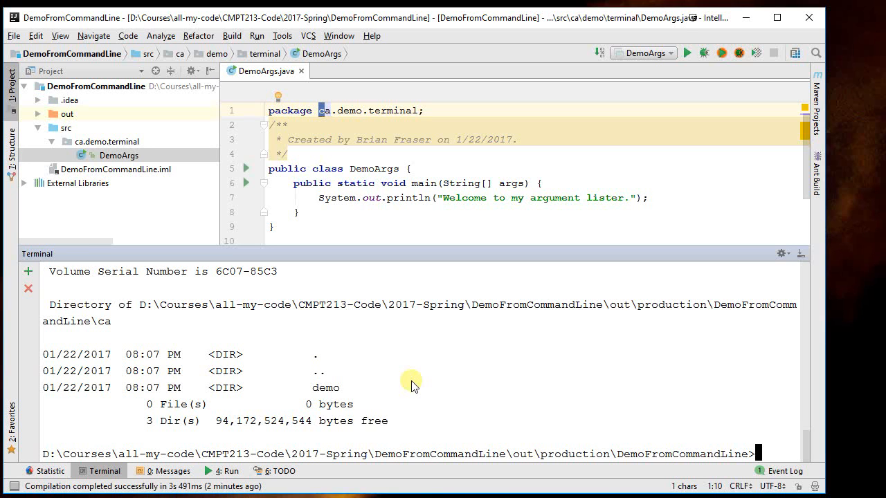
- Run 'java ca.demo.terminal.DemoArgs' in the terminal to print the welcome message
key(enter)
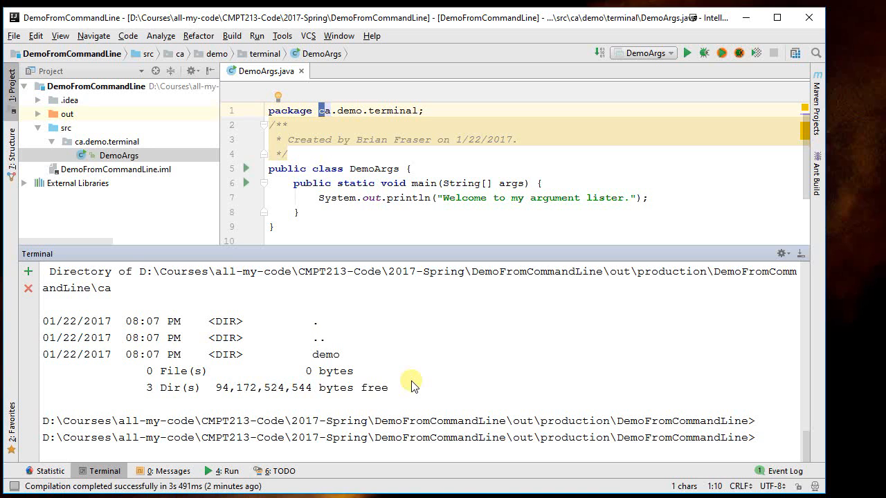
text(java)
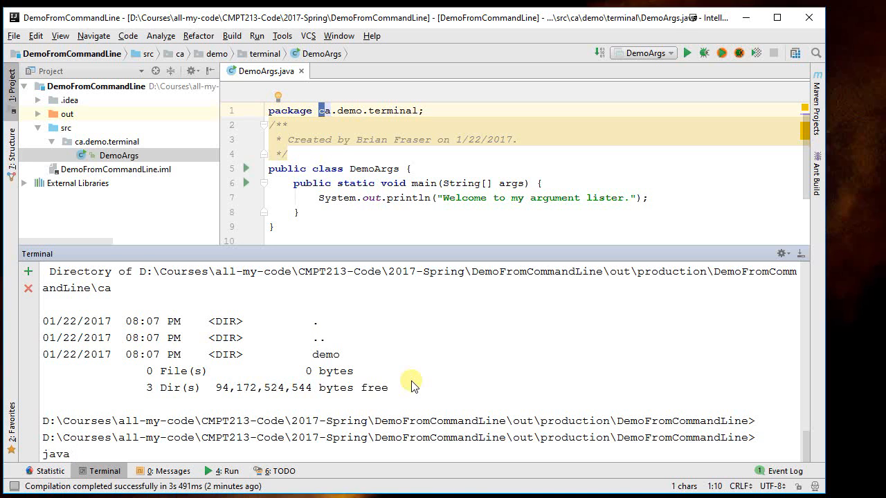
text(ca.dem.o)
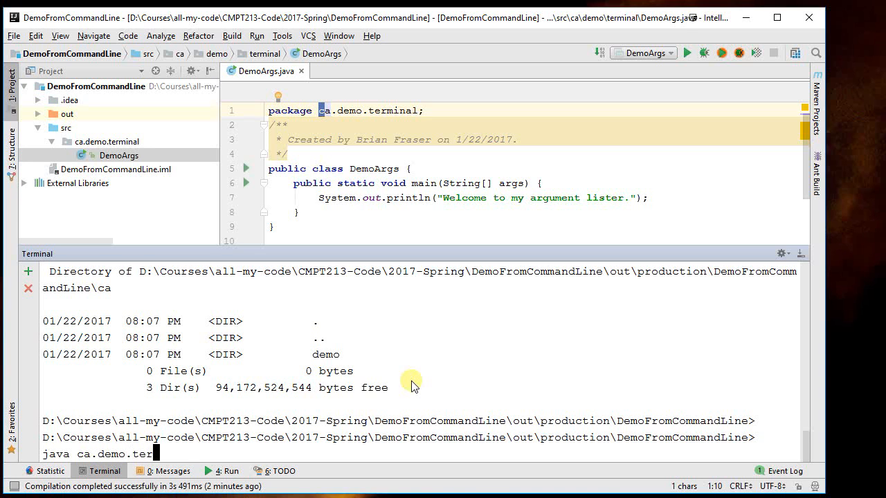
text(minal.)
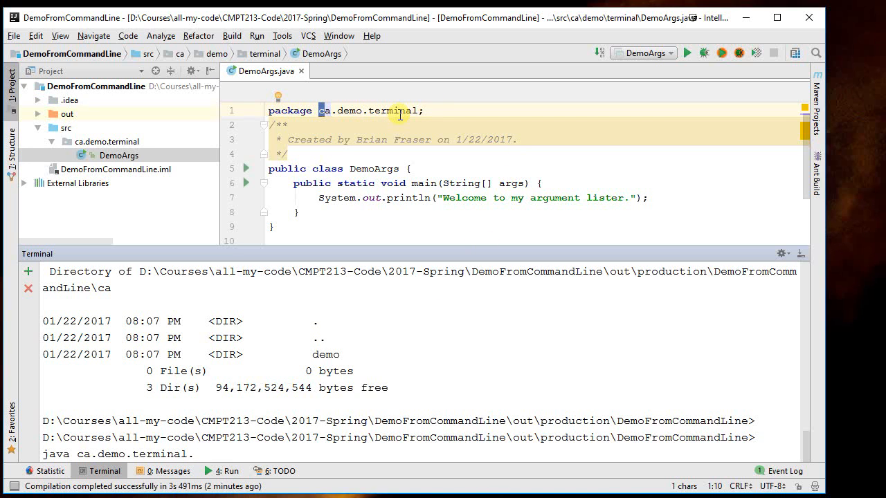
text(DemoArgs)
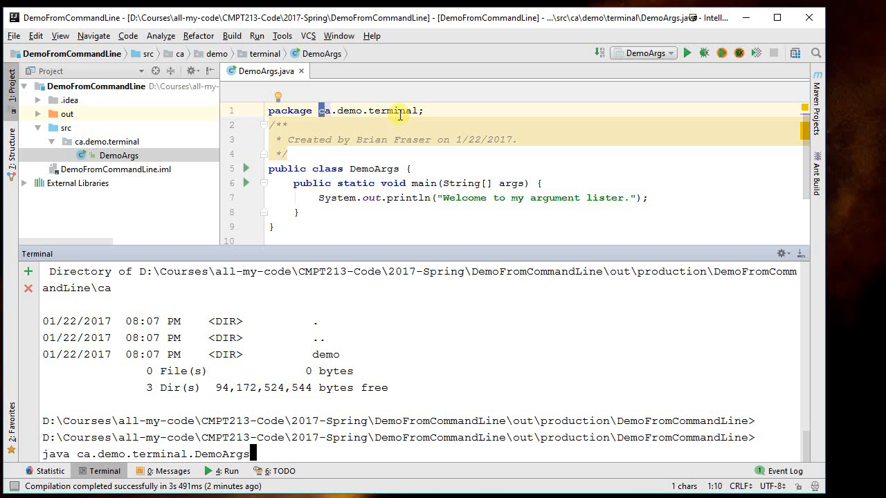
key(enter)
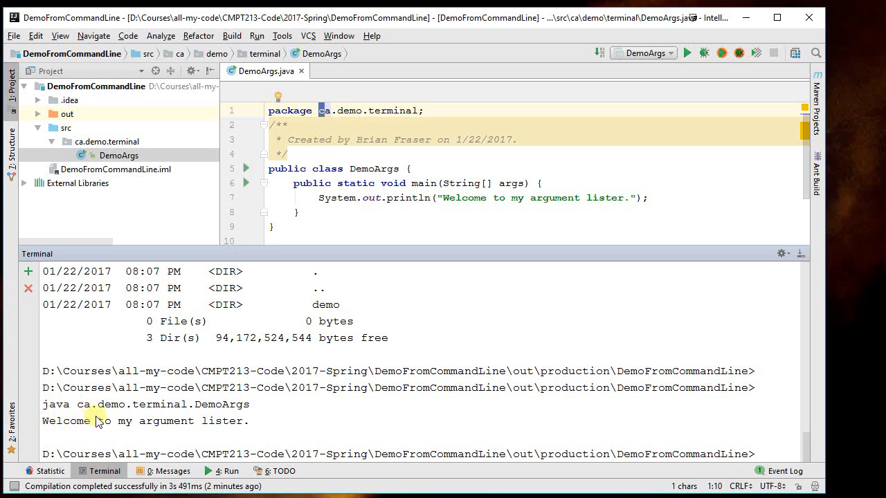
mouse_move(224, 421)
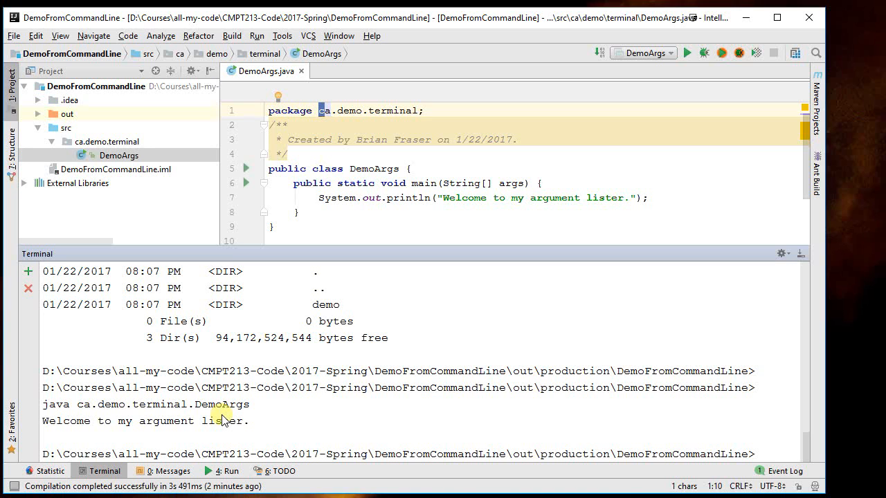
mouse_move(625, 186)
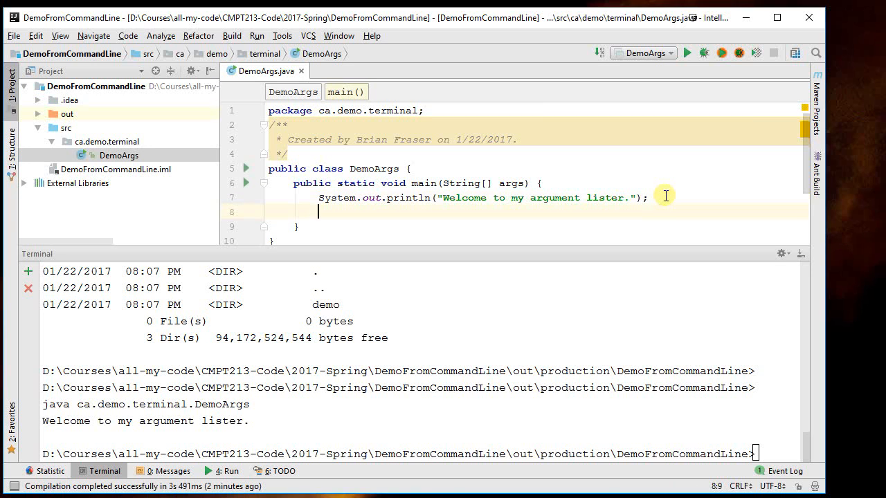
- Start a 'for (String arg : args) {' loop in main
double_click(511, 183)
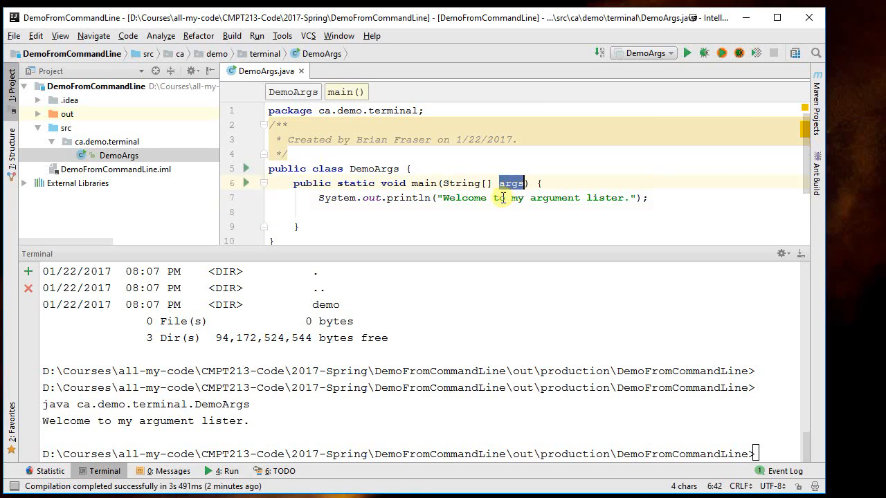
click(454, 222)
text(for ()
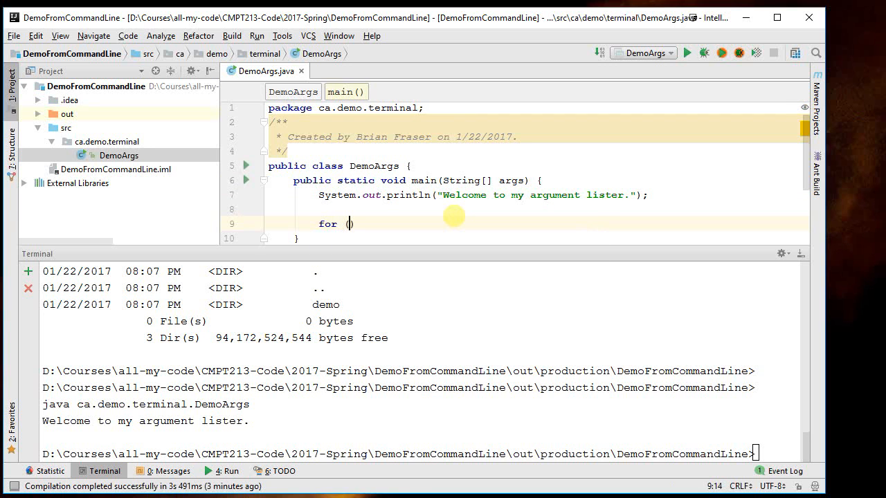
text((String stri)
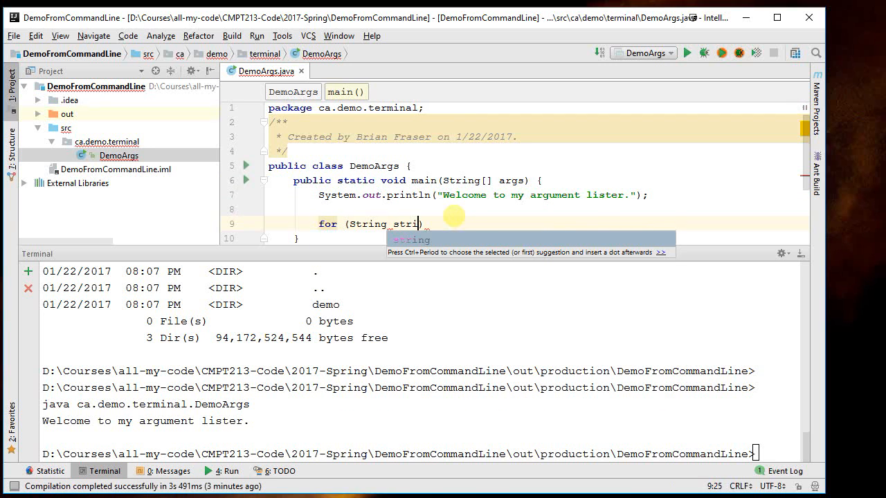
text(arg)
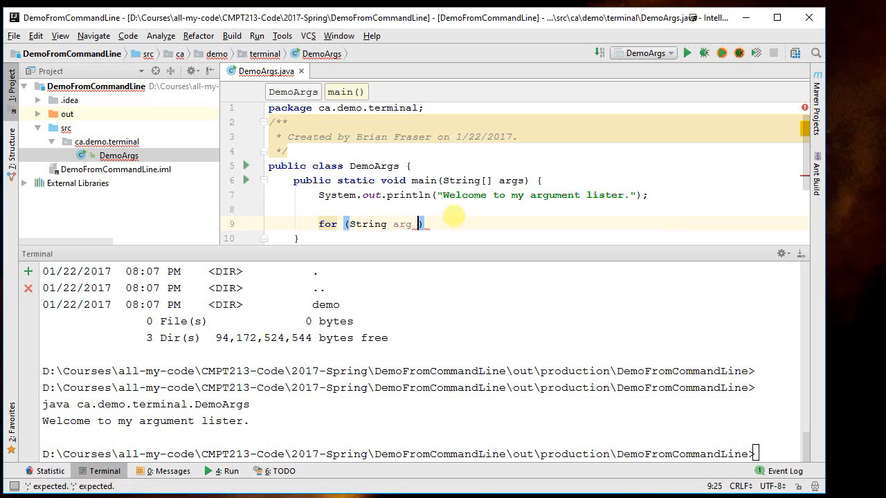
text(: args) {)
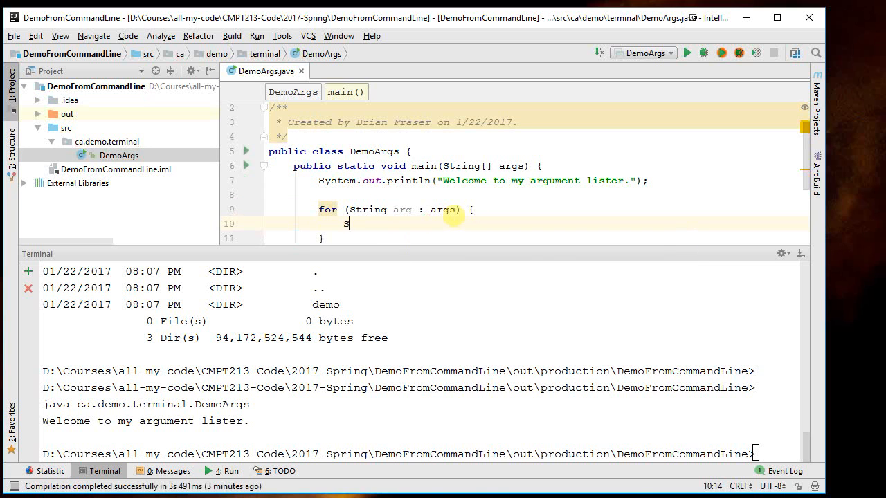
- Inside the loop, print "Next Argument: " + arg with System.out.println
text(ystem.out.println("Ne)
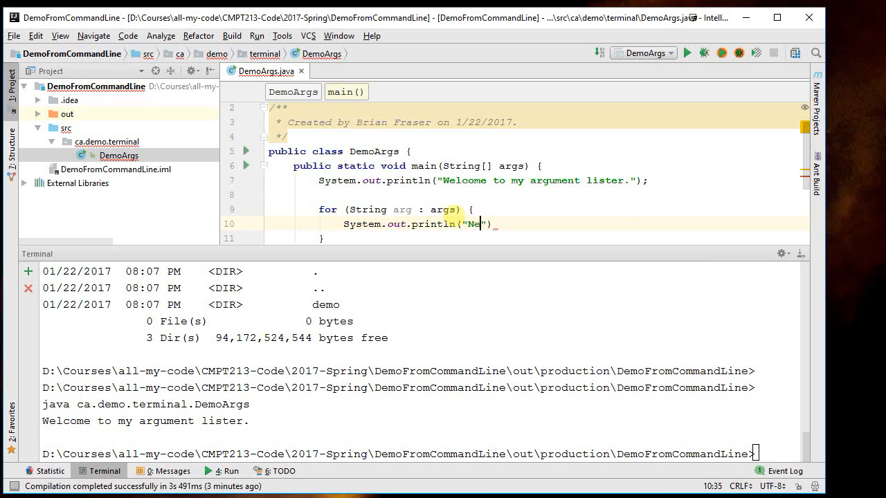
text(xt Argument:)
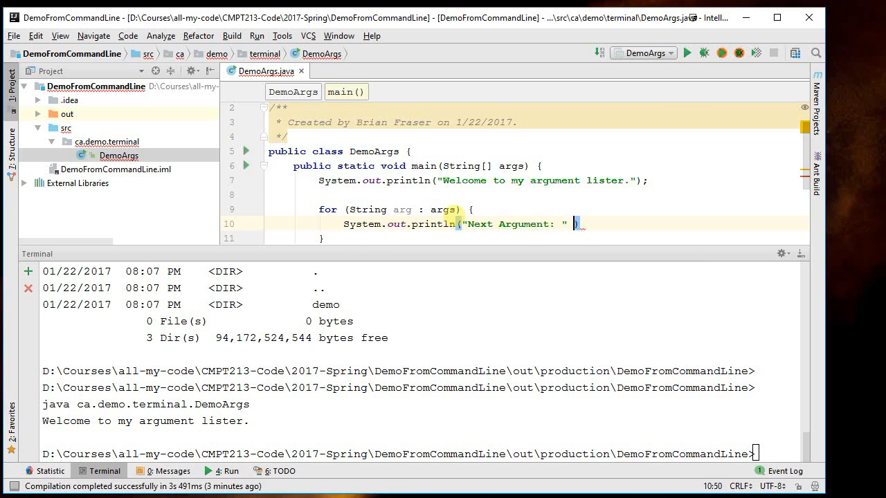
text(+)
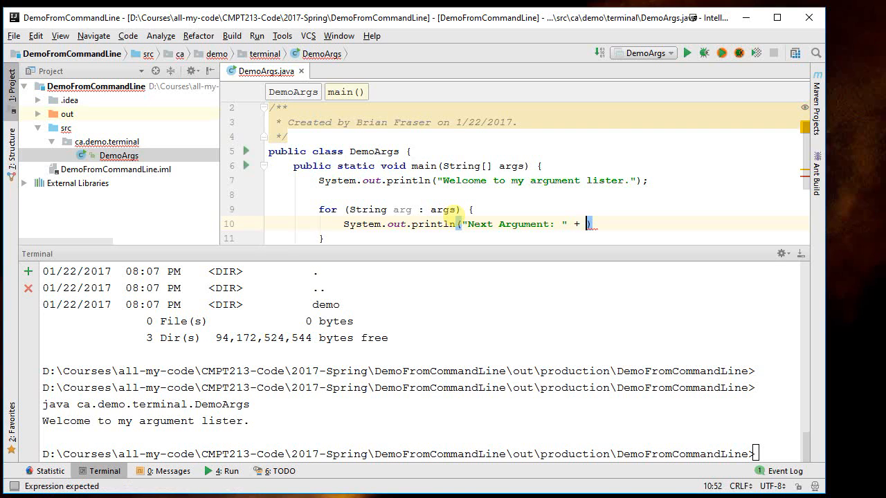
text(arg))
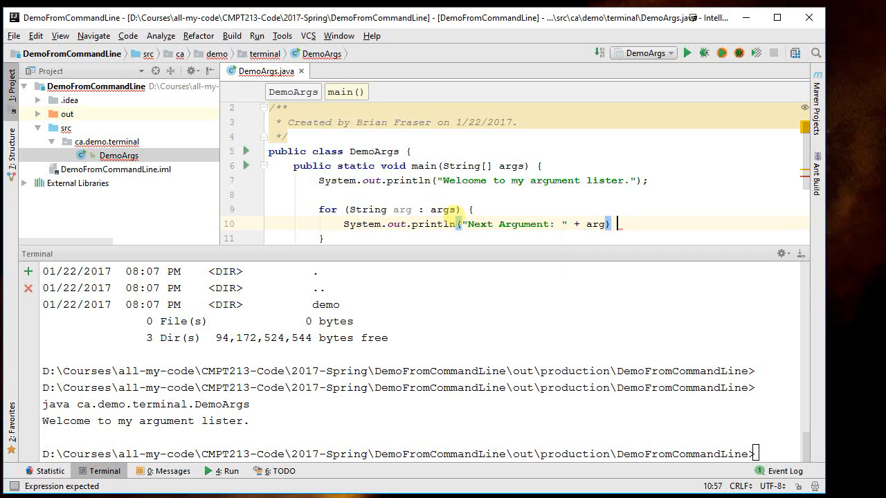
text(;)
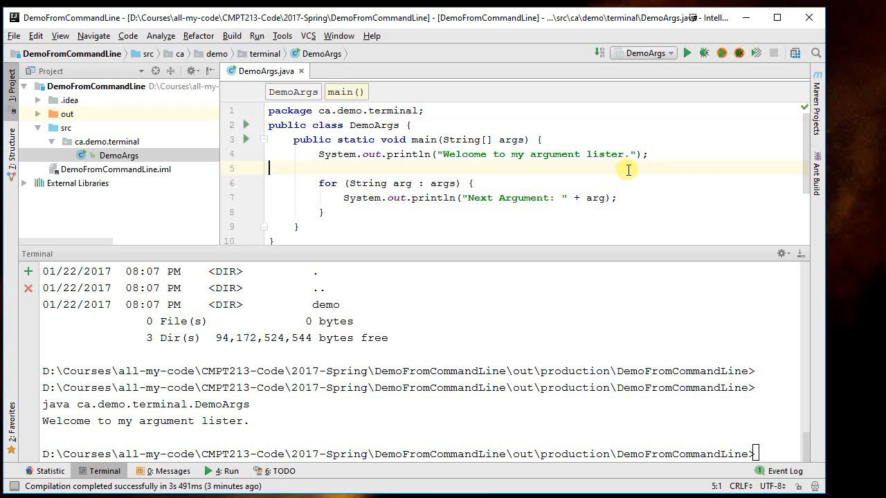
mouse_move(622, 147)
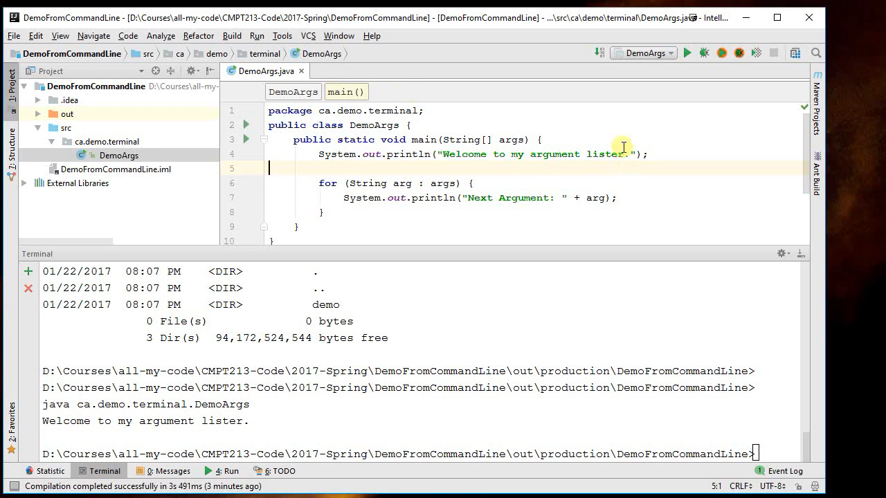
- Run DemoArgs in the IDE with no arguments, printing the welcome message and exit code 0
click(257, 36)
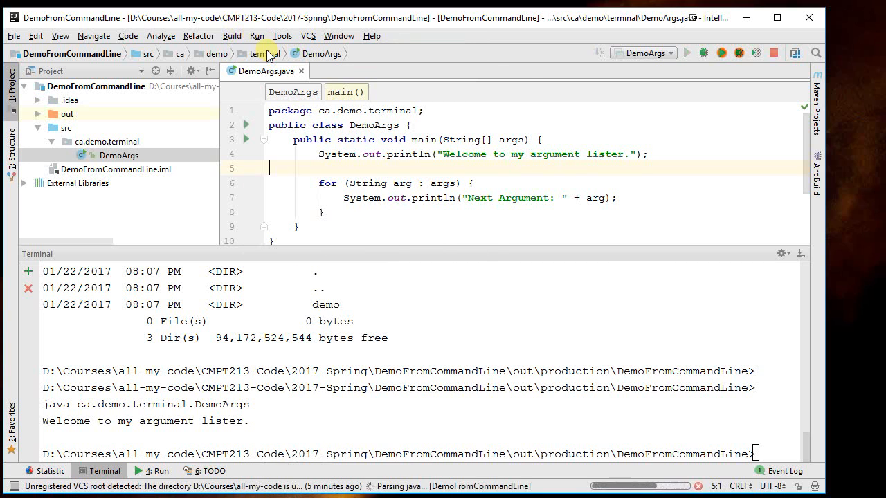
click(686, 52)
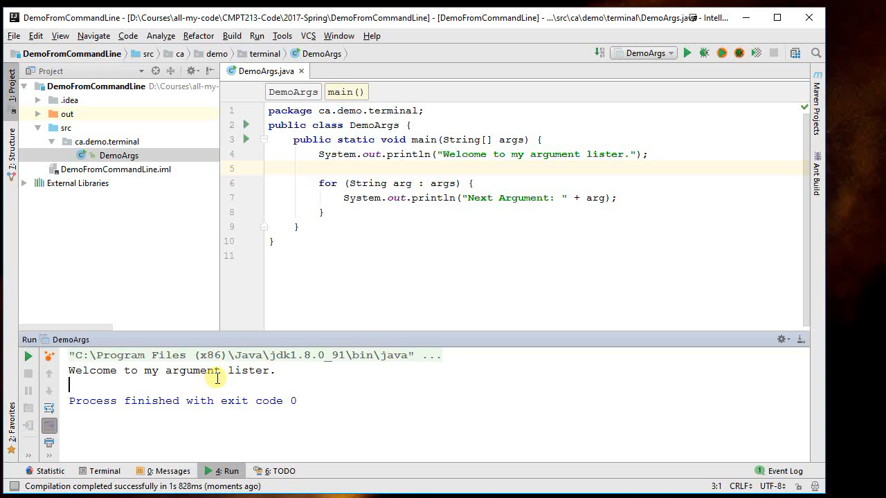
mouse_move(203, 459)
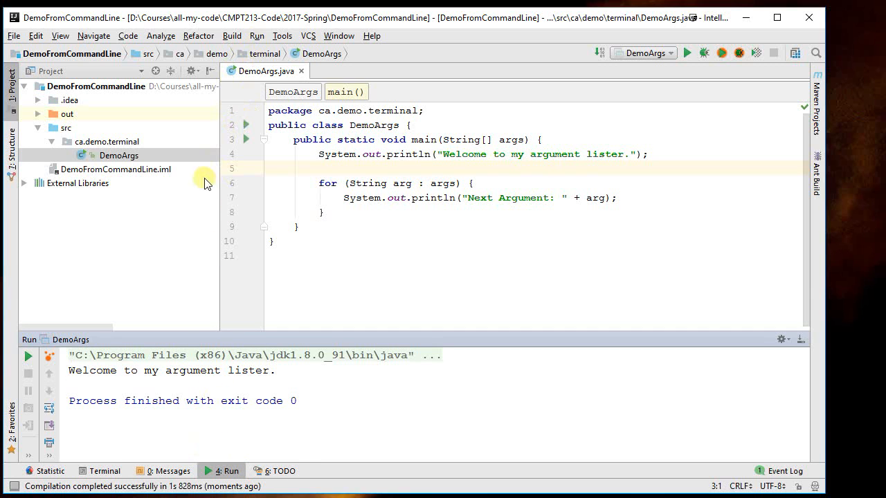
mouse_move(103, 470)
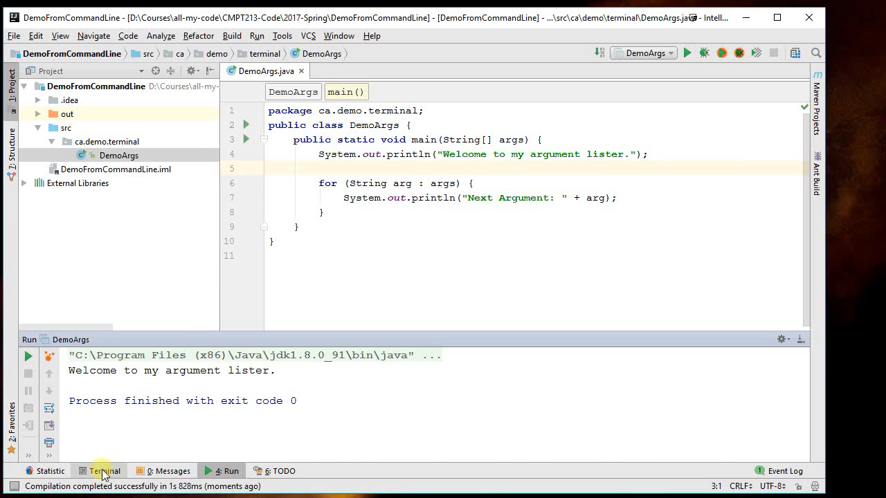
- In the terminal, enter 'java ca.demo.terminal.DemoArgs Arg1 NExt ... my program.' with arguments
click(103, 470)
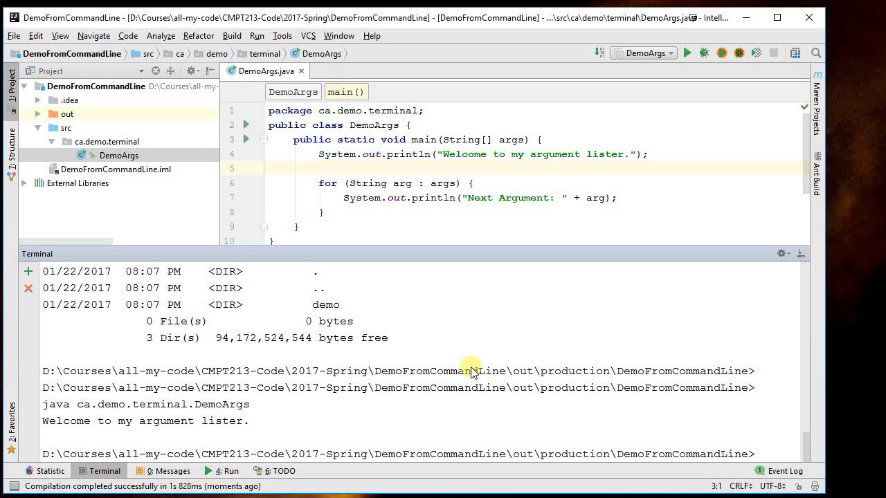
text(java ca.demo.terminal.DemoArgs)
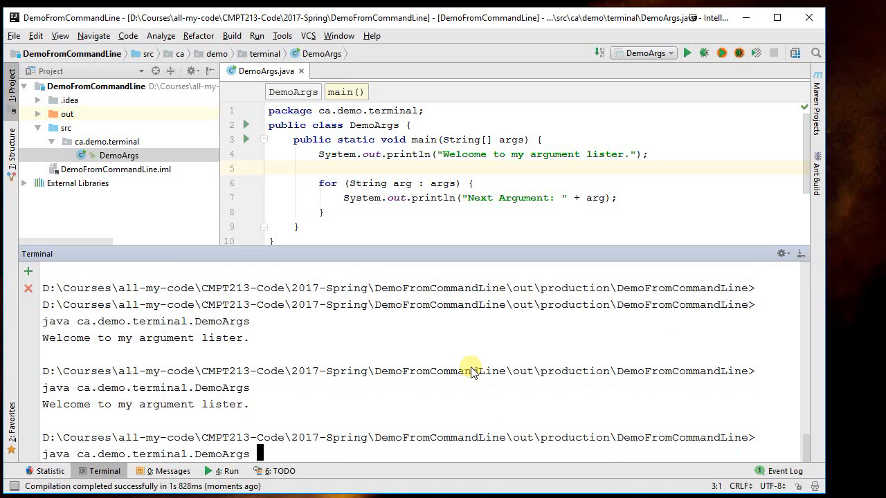
text(Arg1)
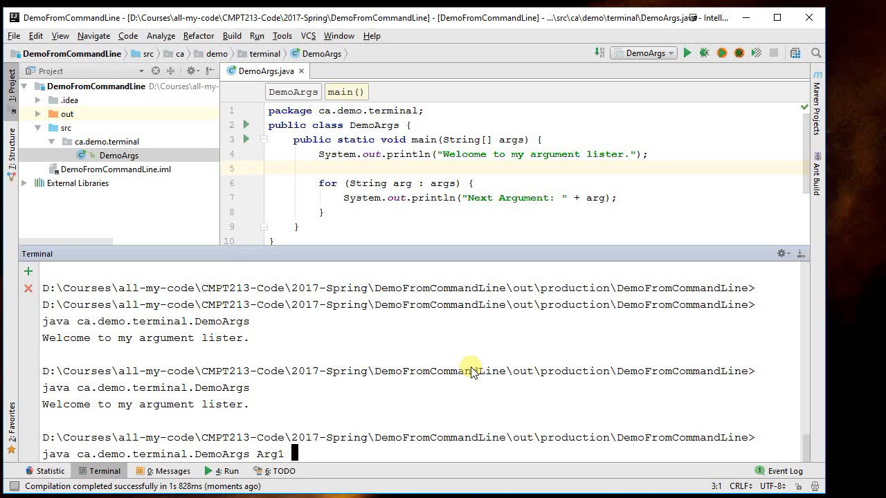
text(NExt thing to give to)
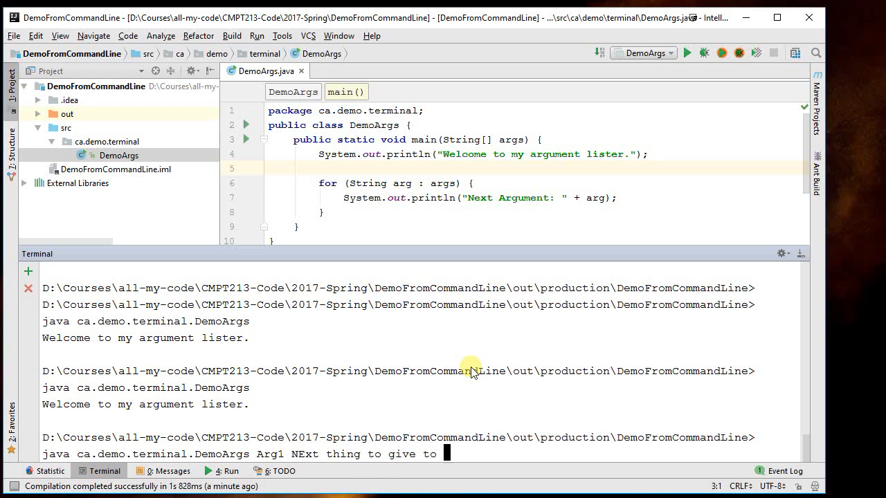
text(my program.)
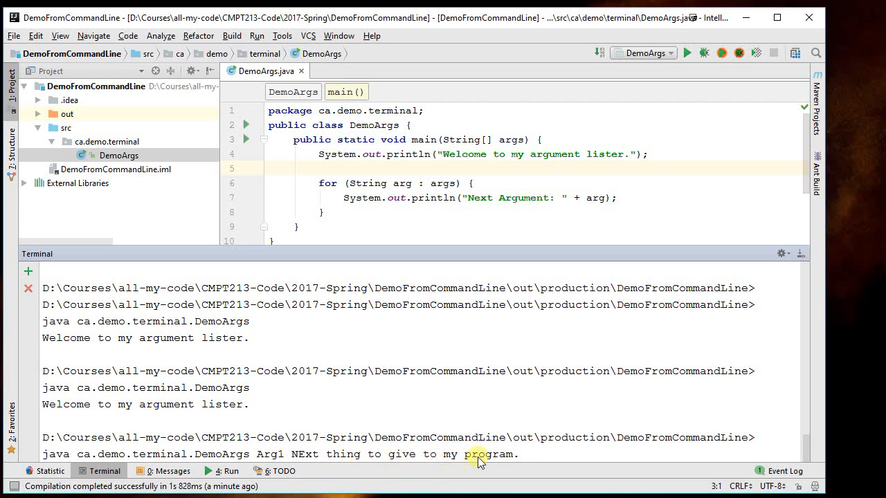
mouse_move(604, 427)
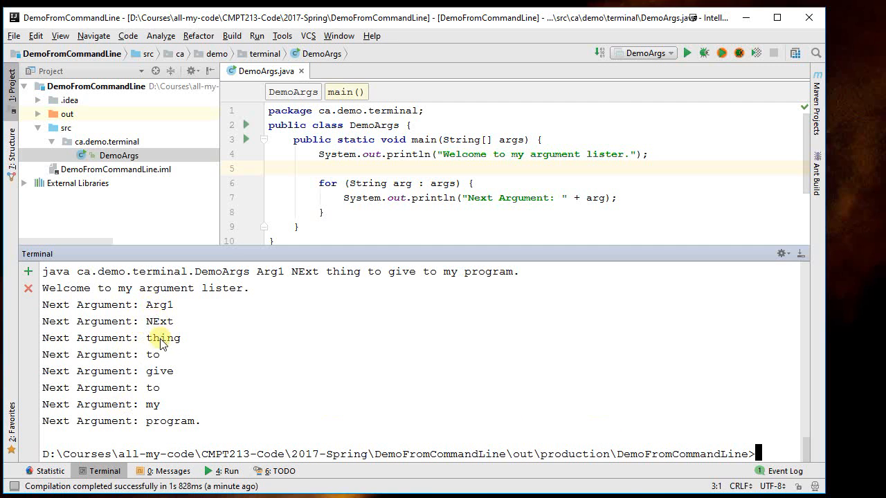
mouse_move(162, 425)
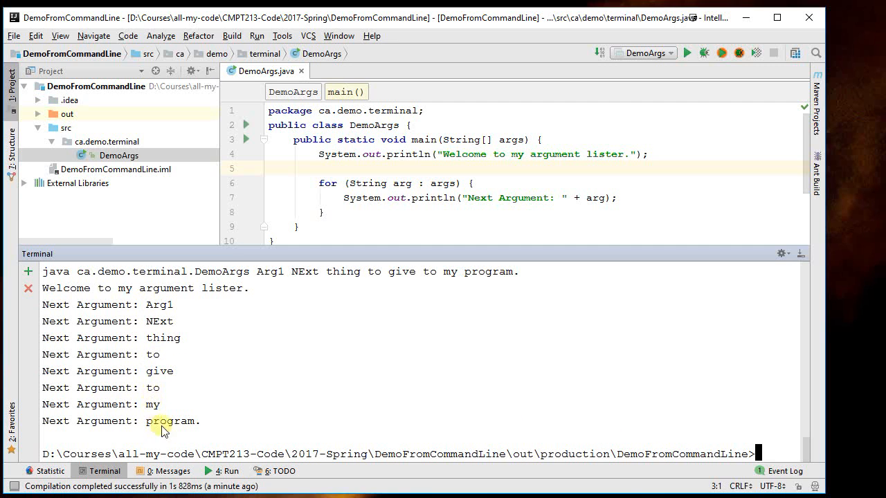
mouse_move(692, 461)
text(_o)
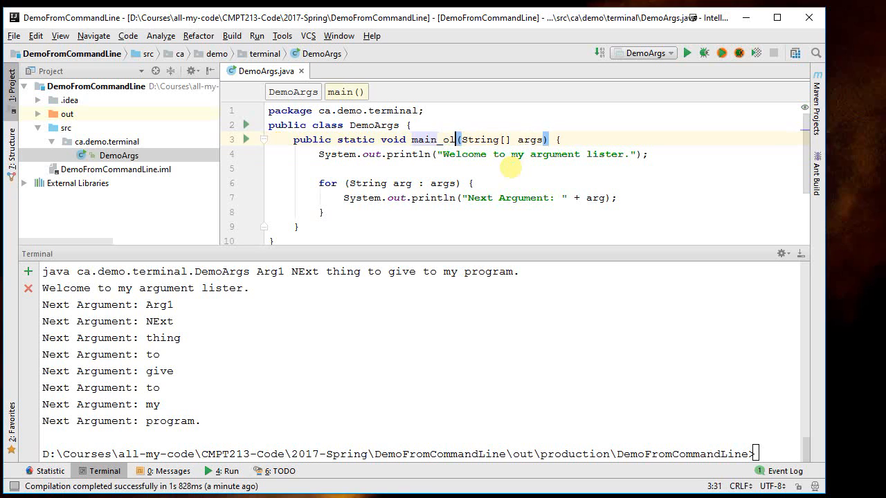
text(ld)
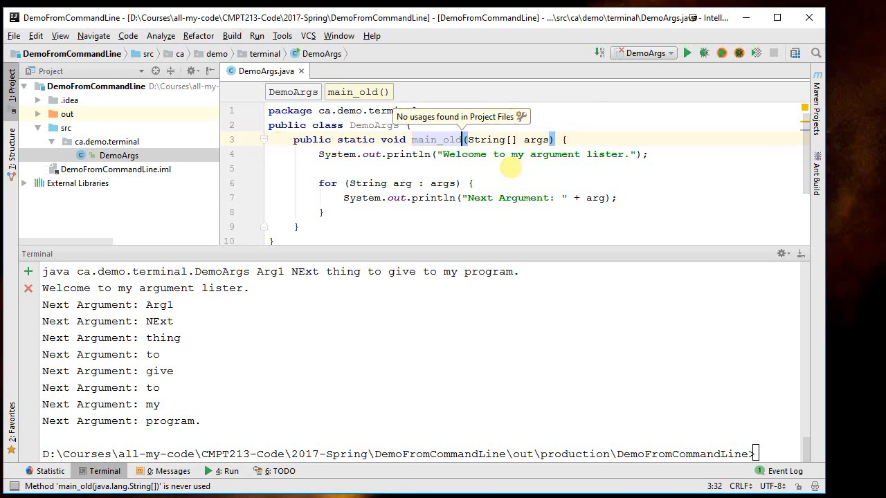
click(232, 36)
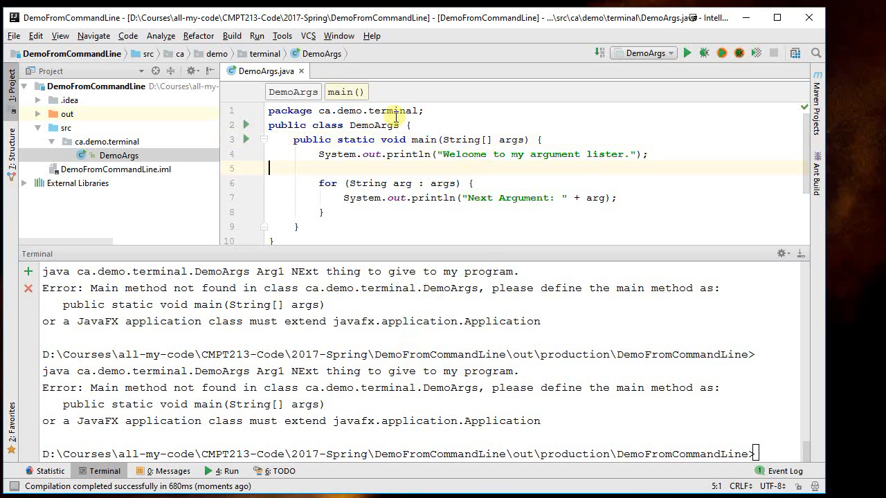
click(232, 35)
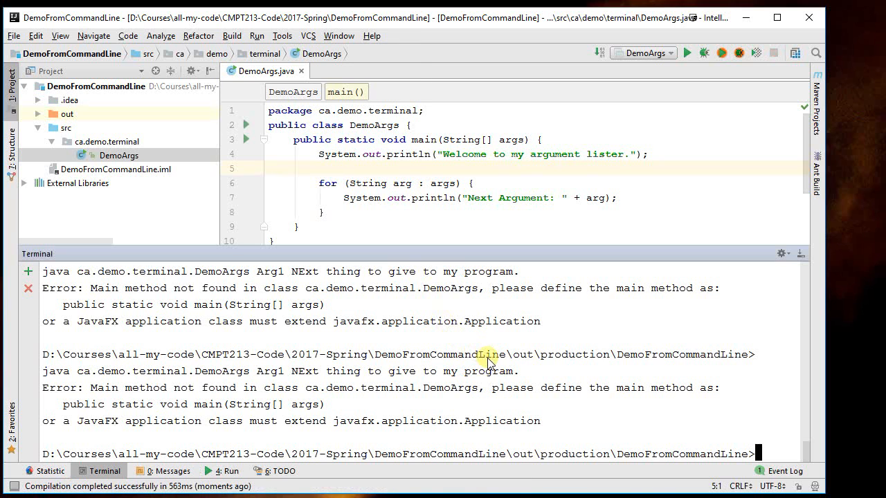
mouse_move(540, 374)
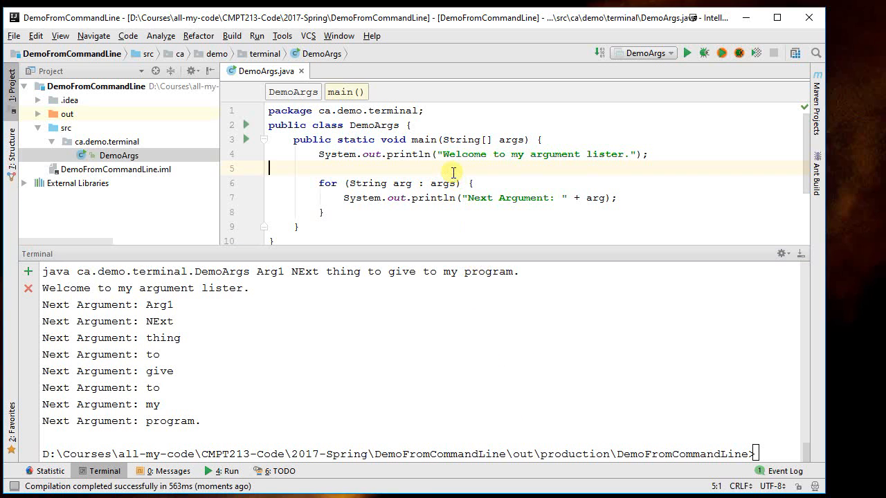
- Compile the whole DemoFromCommandLine project from the Build menu's Build Project
click(232, 35)
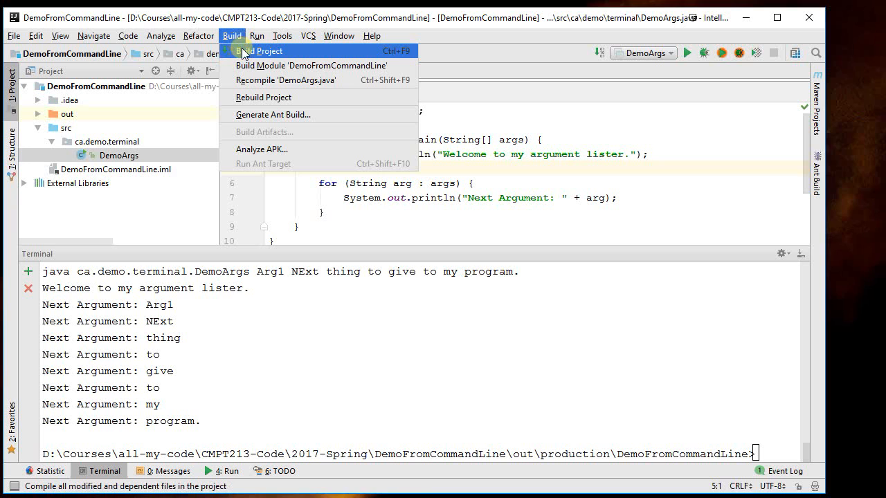
click(259, 51)
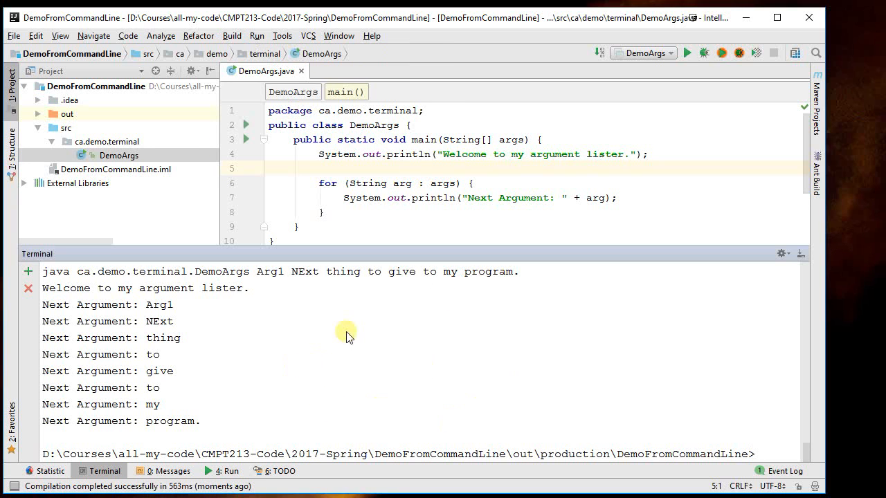
mouse_move(520, 356)
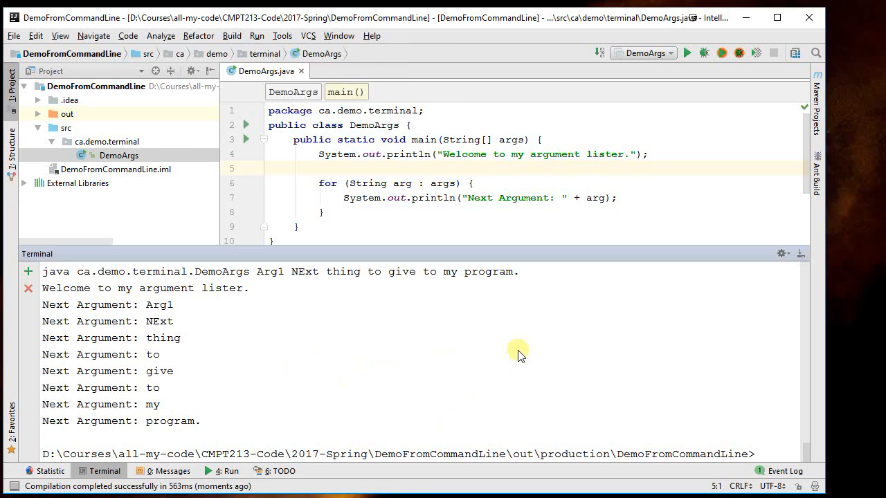
mouse_move(543, 351)
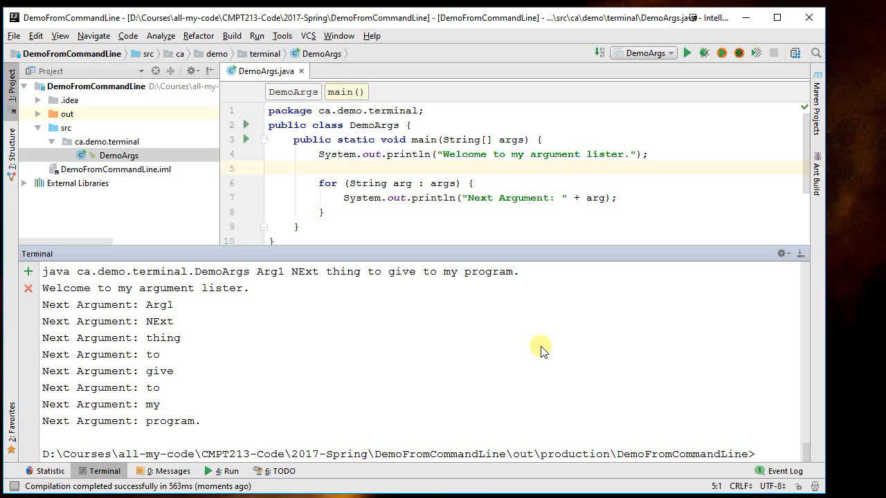